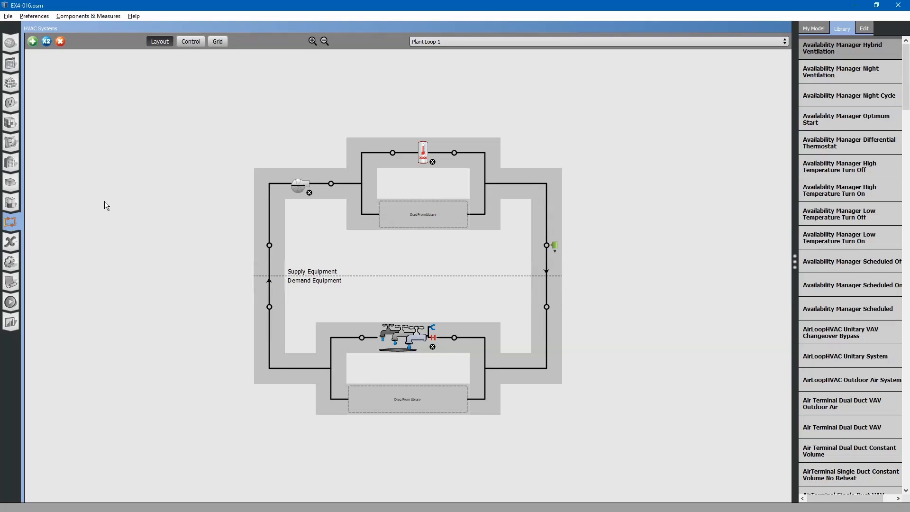
{"action": "mouse_move", "coordinate": [98, 203]}
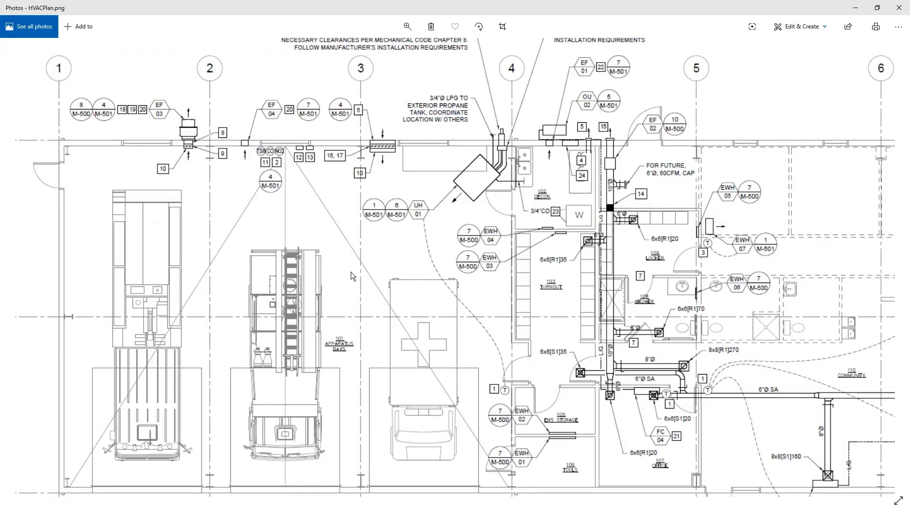
{"action": "mouse_move", "coordinate": [343, 343]}
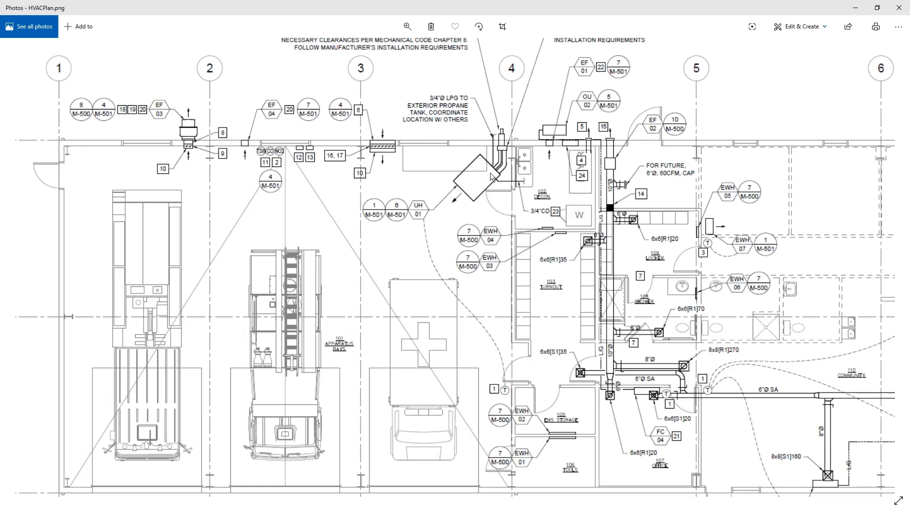
{"action": "mouse_move", "coordinate": [476, 192]}
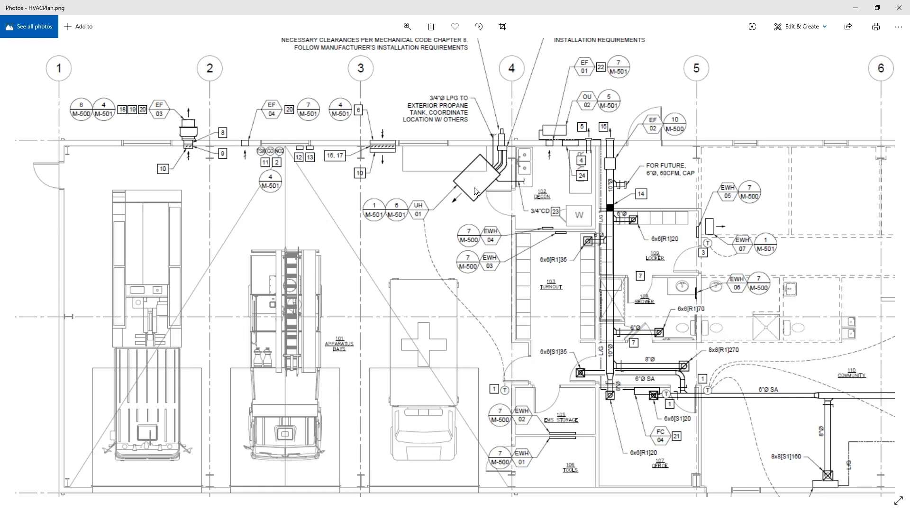
{"action": "mouse_move", "coordinate": [252, 156]}
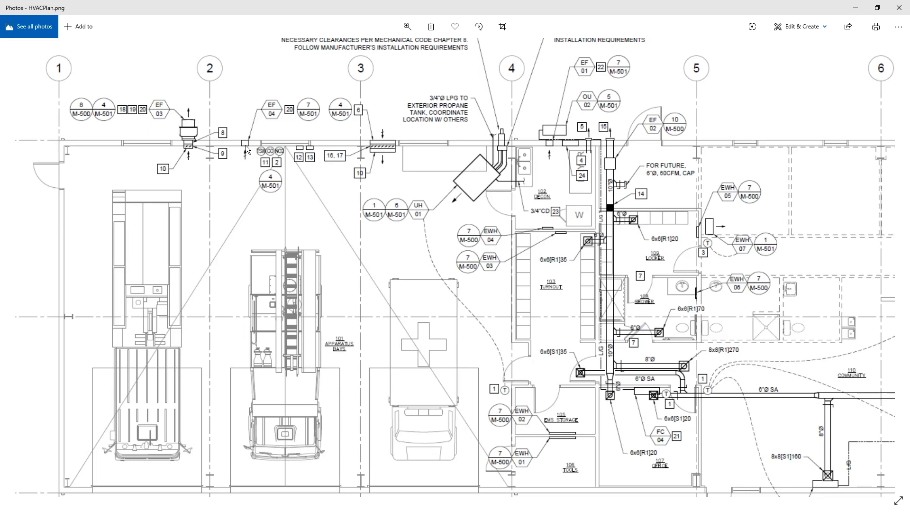
{"action": "mouse_move", "coordinate": [195, 134]}
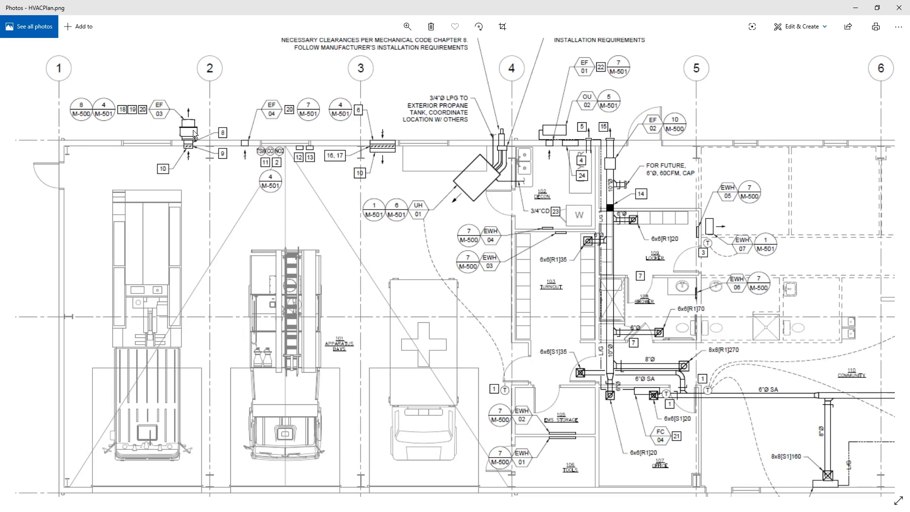
{"action": "mouse_move", "coordinate": [194, 162]}
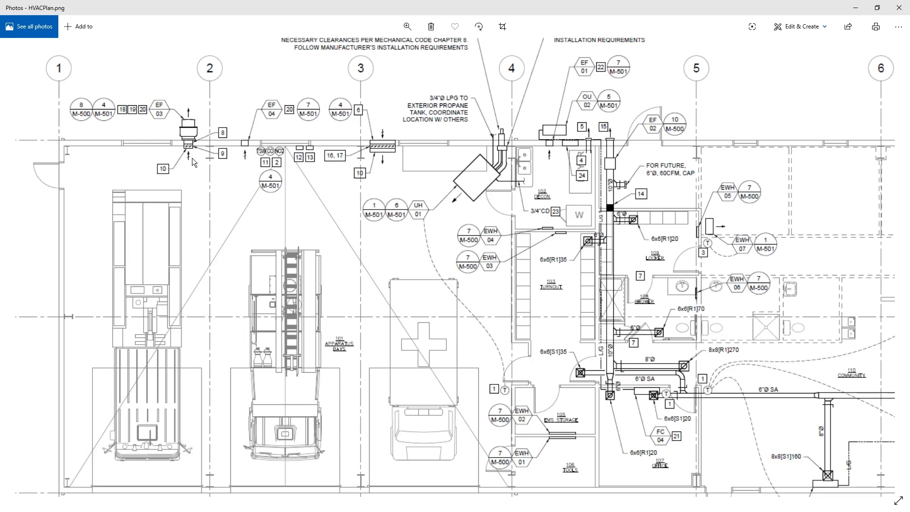
{"action": "mouse_move", "coordinate": [280, 162]}
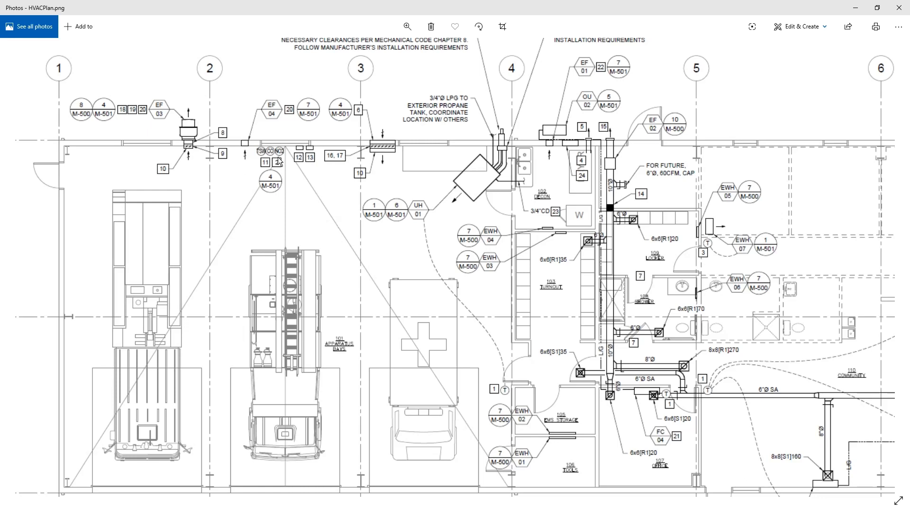
{"action": "mouse_move", "coordinate": [279, 161]}
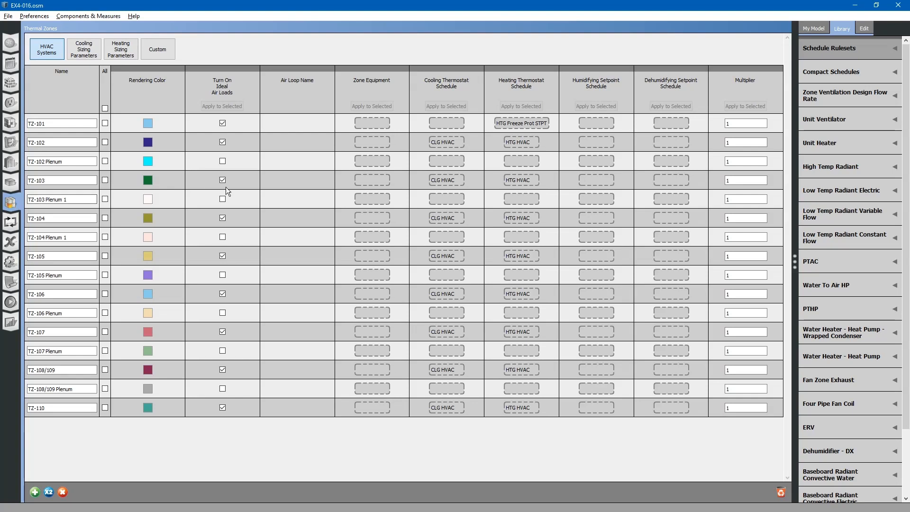
{"action": "mouse_move", "coordinate": [268, 180]}
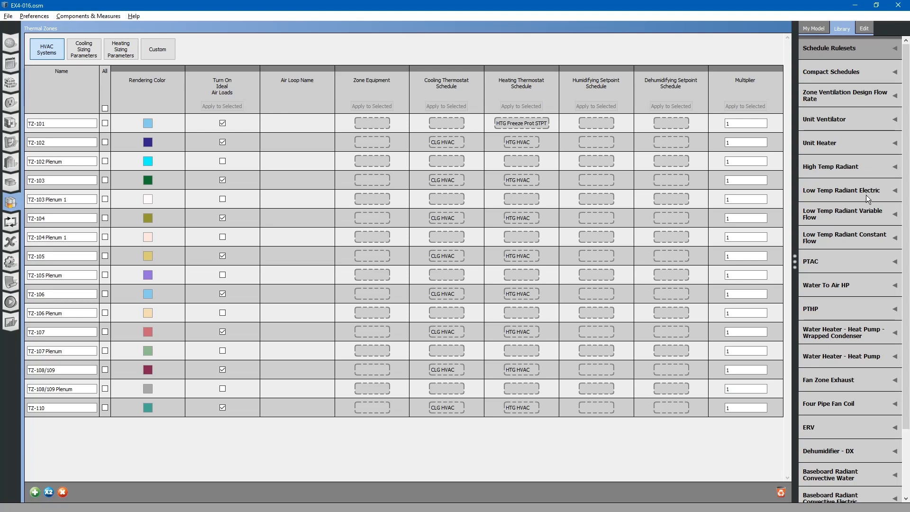
- Expand the Fan Zone Exhaust library category to list the available zone exhaust fans
{"action": "scroll", "scroll_direction": "down", "scroll_amount": 3}
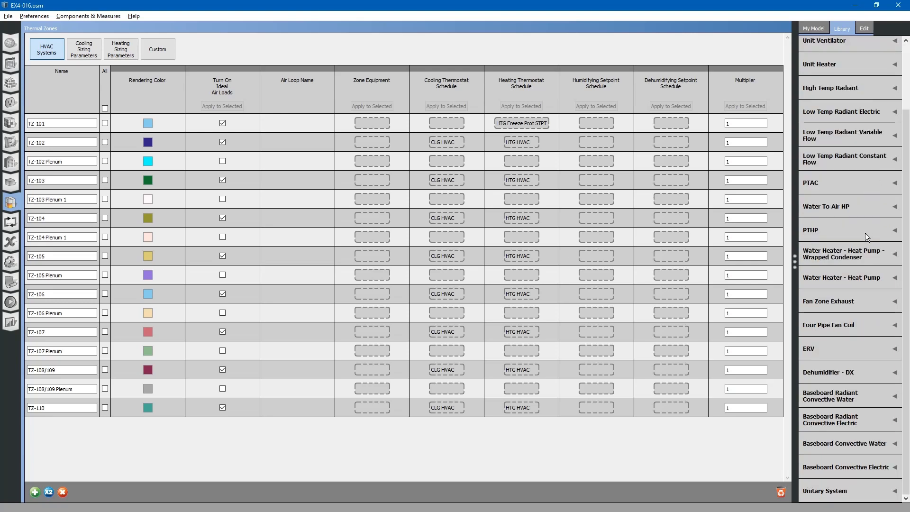
{"action": "mouse_move", "coordinate": [838, 311]}
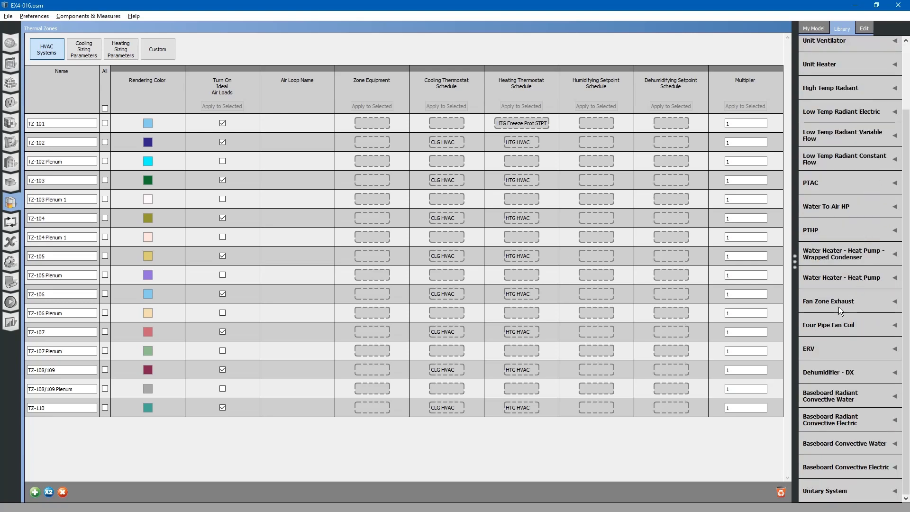
{"action": "left_click", "coordinate": [830, 300]}
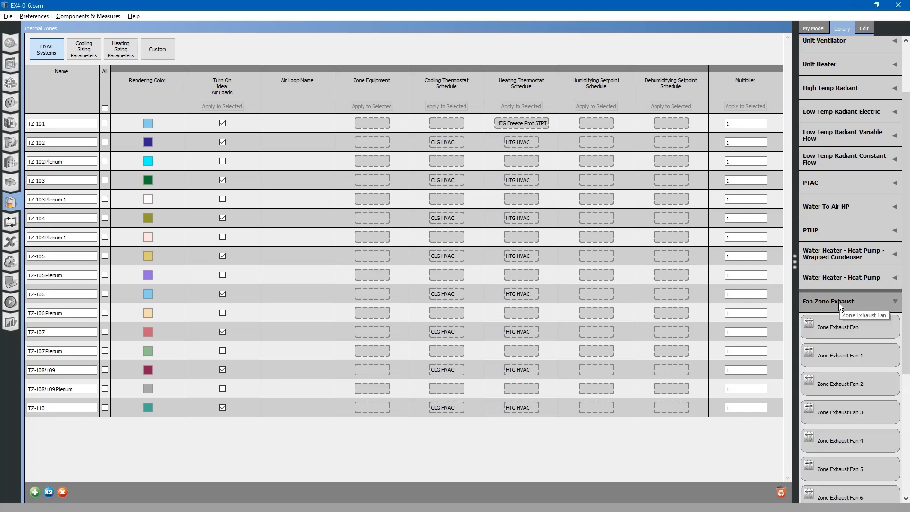
{"action": "scroll", "scroll_direction": "down", "scroll_amount": 3}
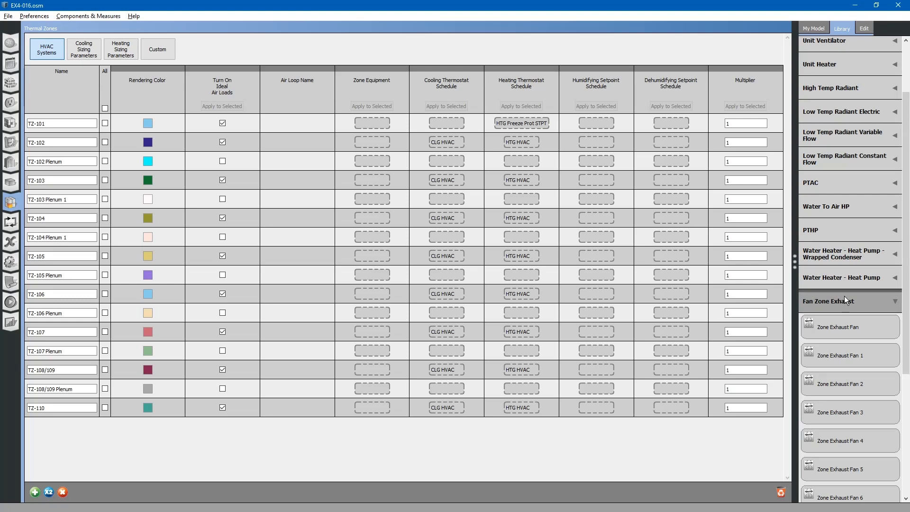
{"action": "mouse_move", "coordinate": [839, 313]}
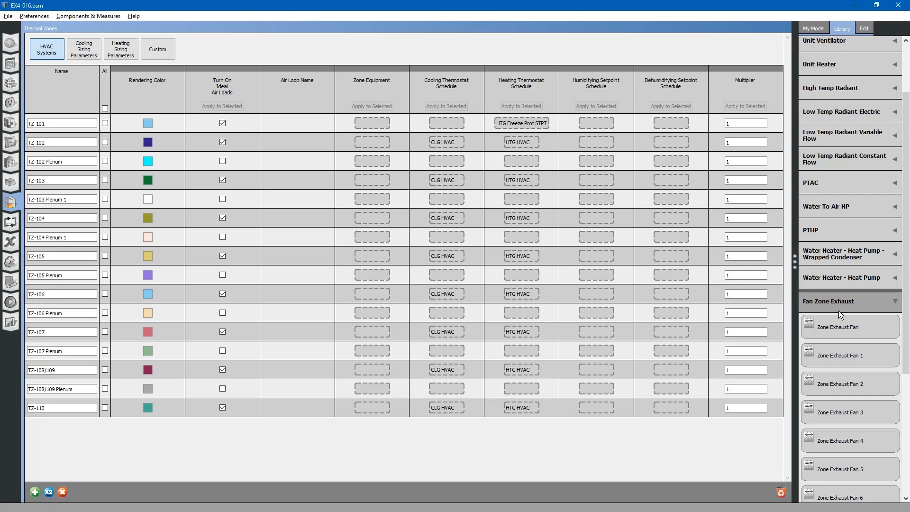
{"action": "mouse_move", "coordinate": [844, 326]}
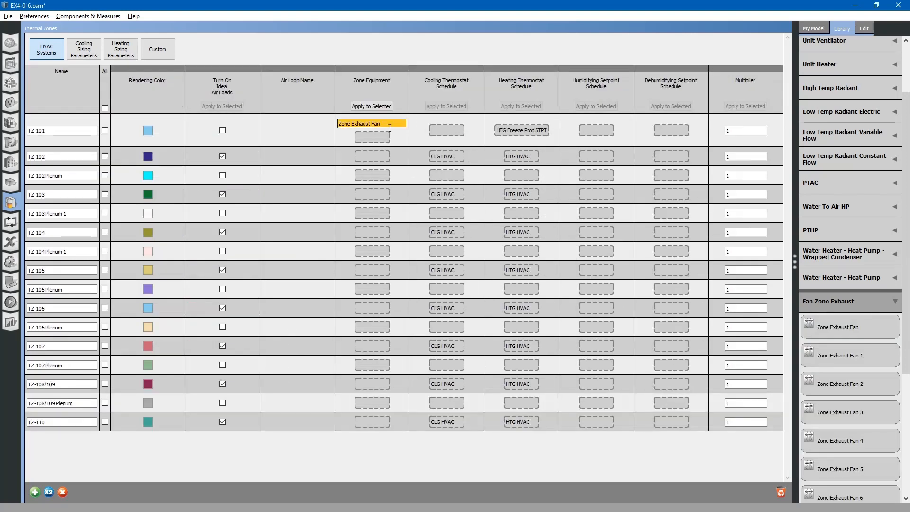
{"action": "left_click", "coordinate": [862, 28]}
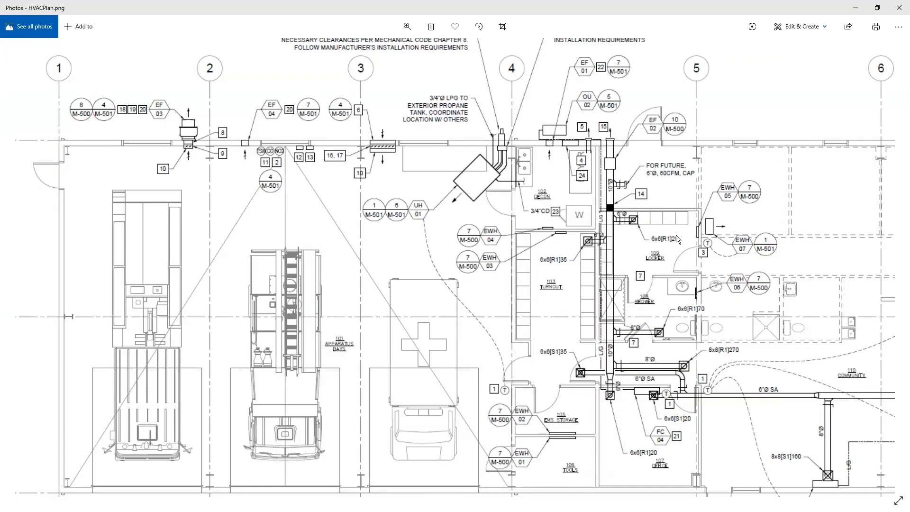
{"action": "mouse_move", "coordinate": [162, 125]}
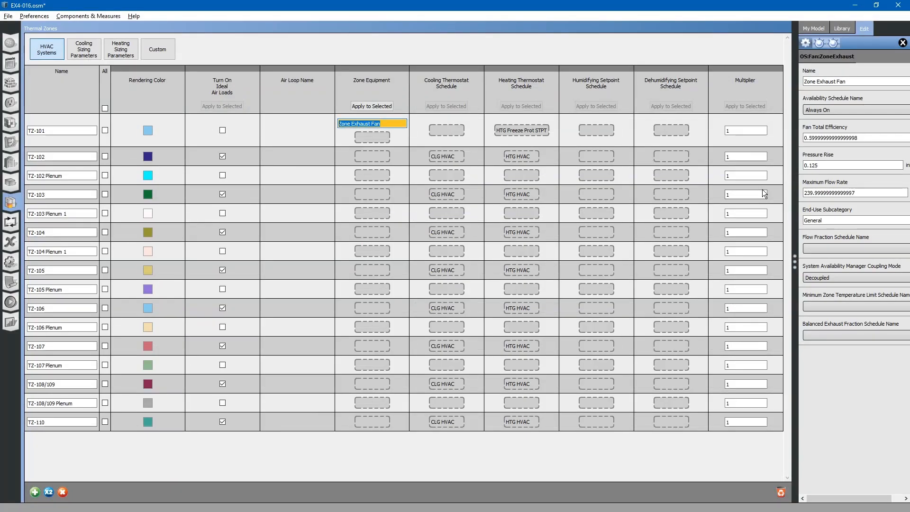
- Rename TZ-101's zone exhaust fan to EF-03 in the Name field
{"action": "type", "text": "EF-03"}
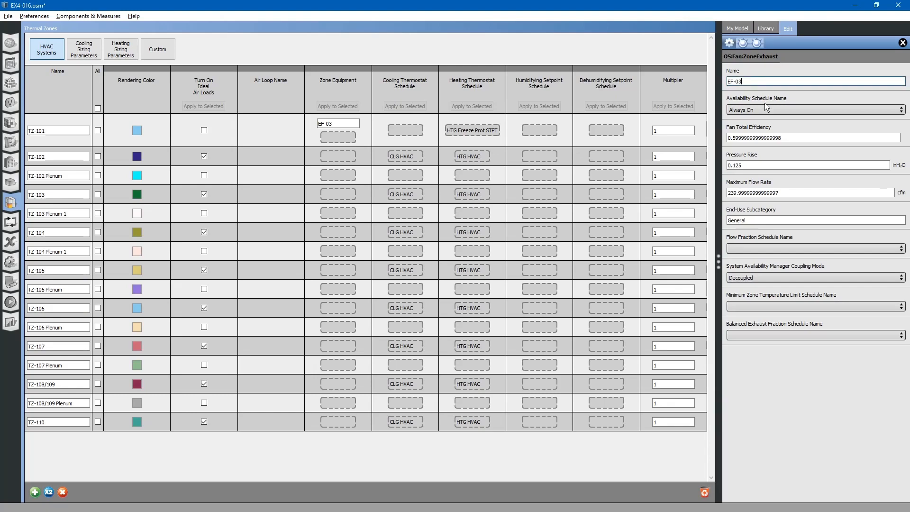
{"action": "mouse_move", "coordinate": [766, 113]}
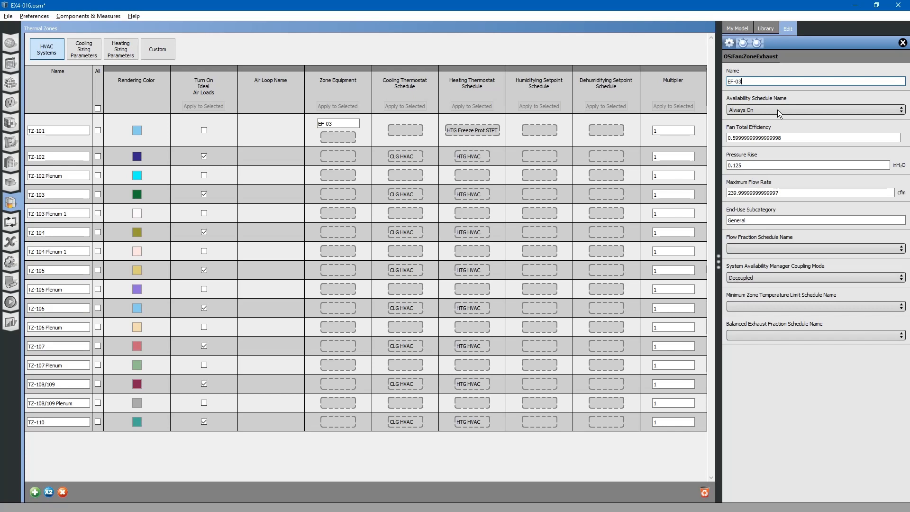
{"action": "mouse_move", "coordinate": [778, 114]}
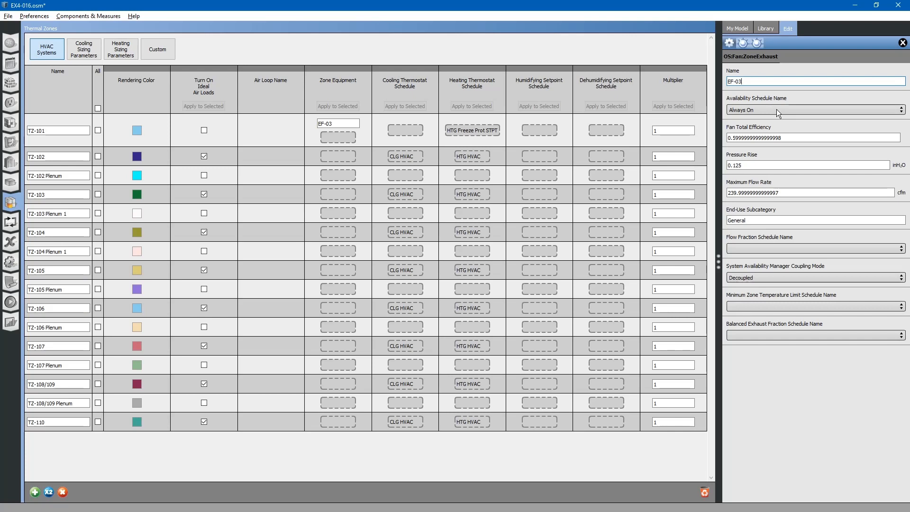
- Browse the availability schedule list toward FireStation - Locker BLDG_OCC_SCH for fan EF-03
{"action": "left_click", "coordinate": [812, 109]}
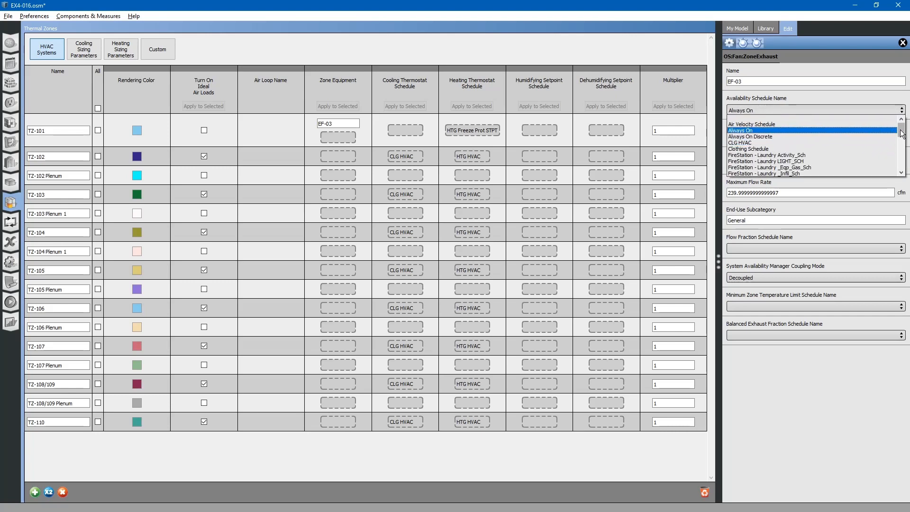
{"action": "scroll", "scroll_direction": "down", "scroll_amount": 3}
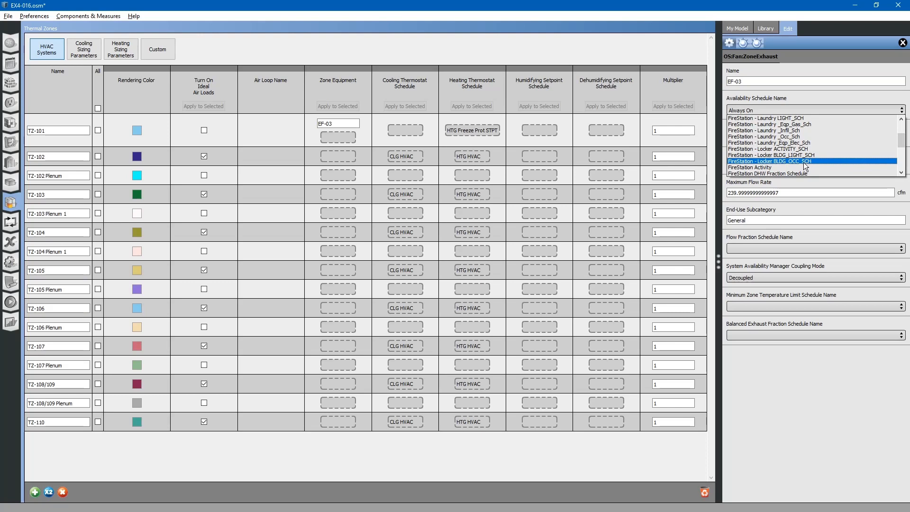
{"action": "mouse_move", "coordinate": [799, 165]}
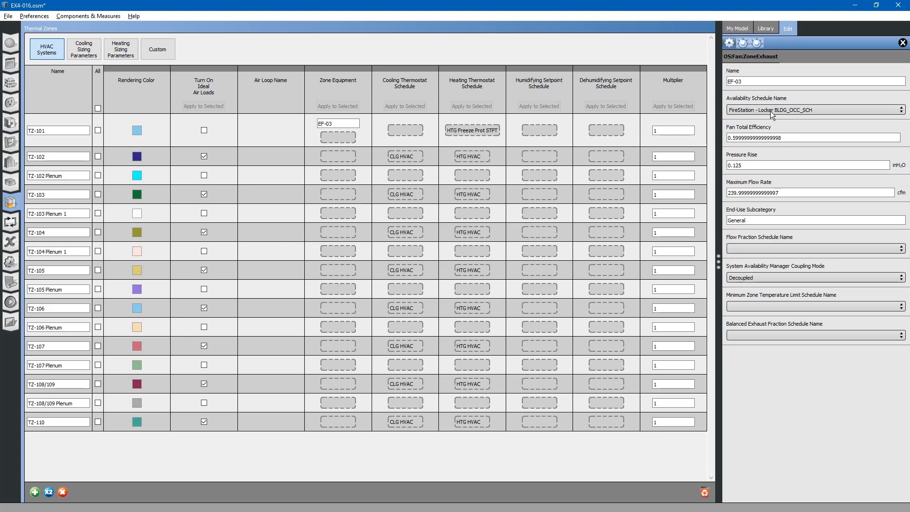
{"action": "mouse_move", "coordinate": [758, 110]}
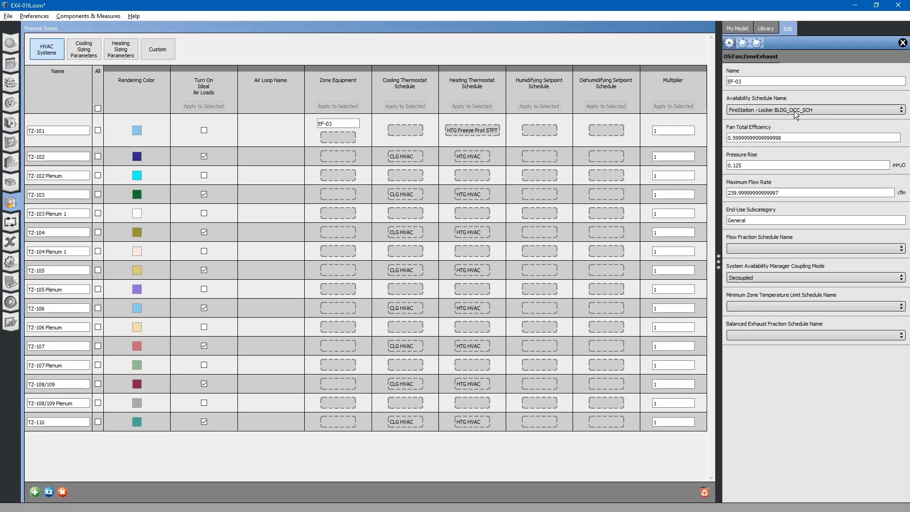
- Set EF-03's efficiency to 0.6, pressure rise to 0.375 inH2O and maximum flow to 1632 cfm
{"action": "left_click", "coordinate": [812, 137]}
{"action": "type", "text": "0.6"}
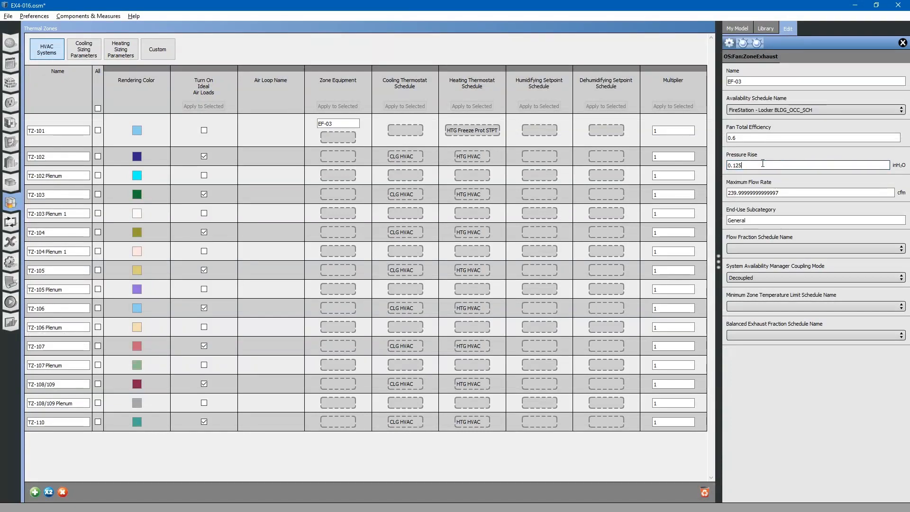
{"action": "type", "text": ".375"}
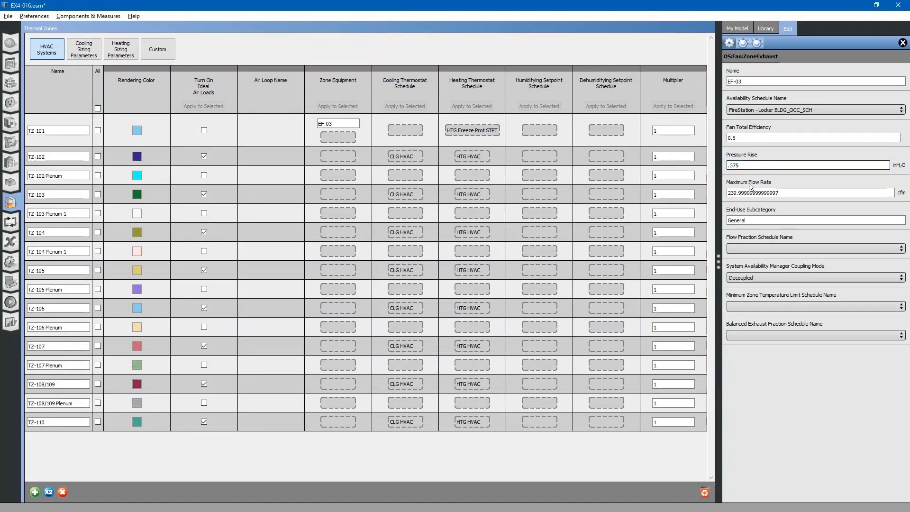
{"action": "left_click", "coordinate": [807, 192]}
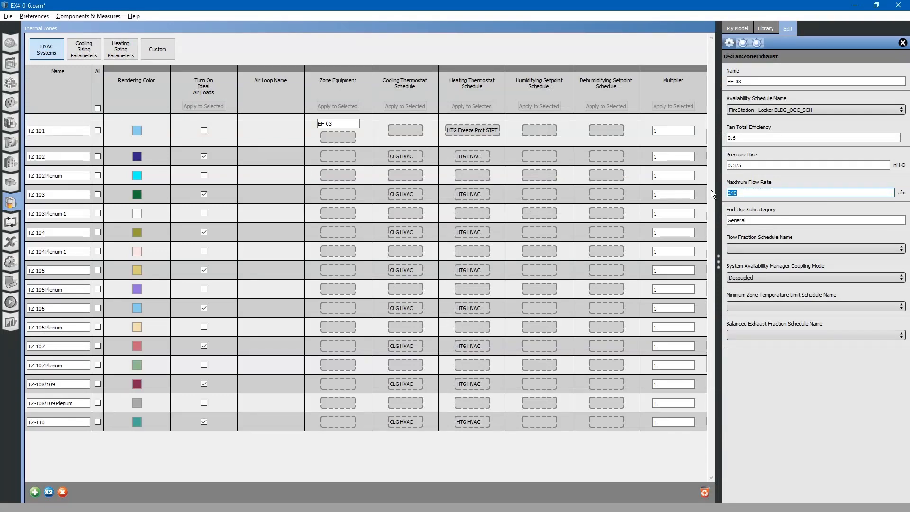
{"action": "type", "text": "1632"}
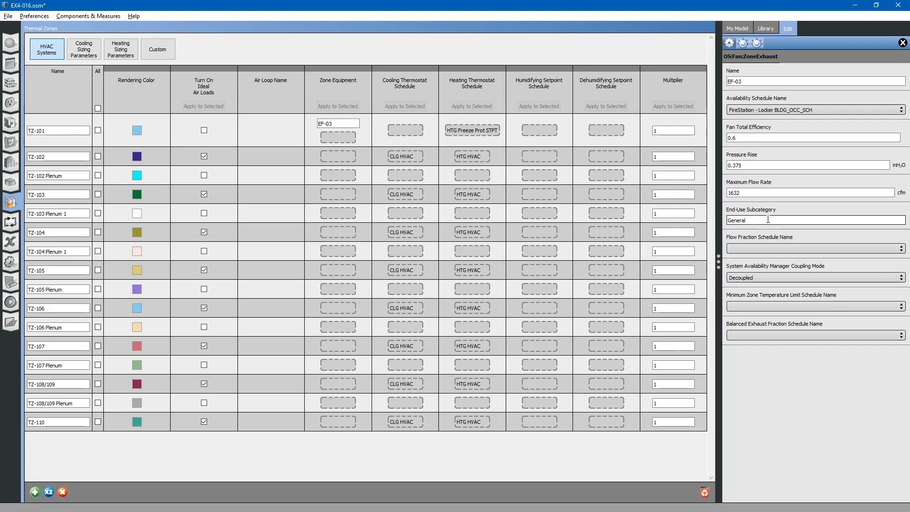
- Set EF-03's end-use subcategory to EF-03 Meter, replacing General
{"action": "left_click", "coordinate": [812, 219]}
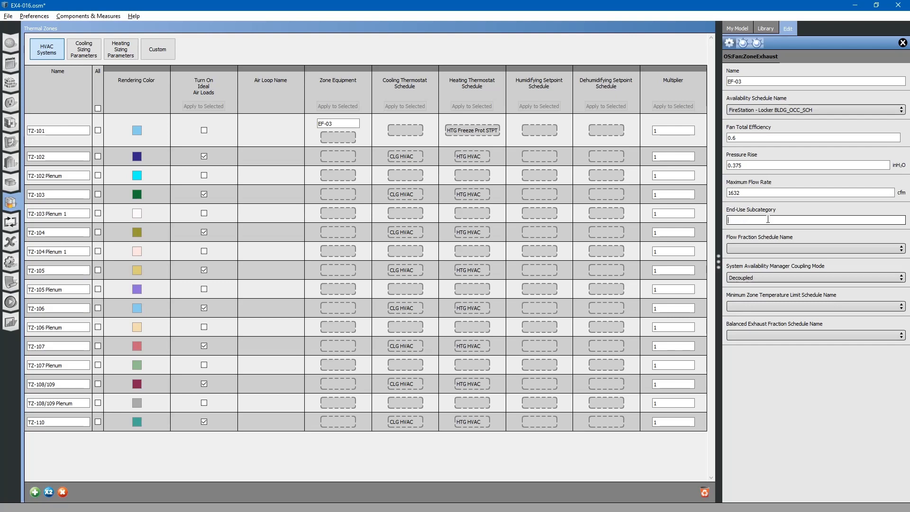
{"action": "type", "text": "EF-03"}
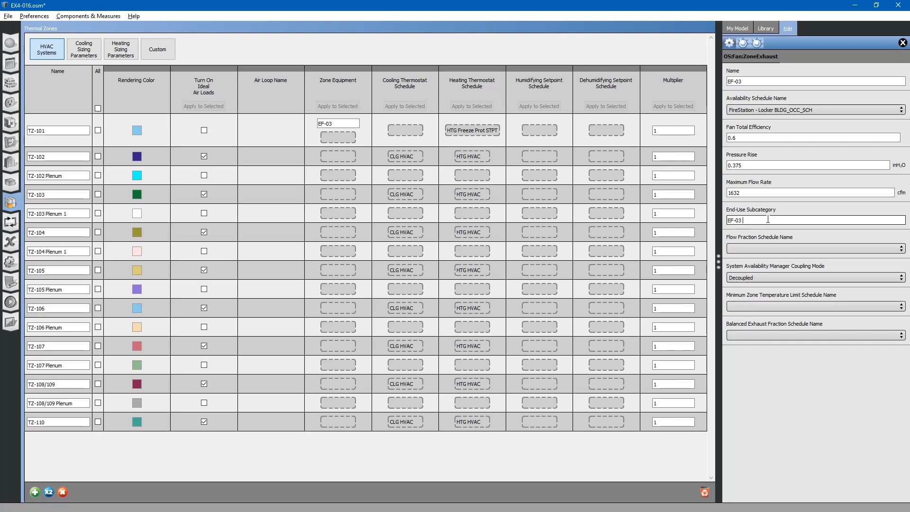
{"action": "type", "text": "Meter"}
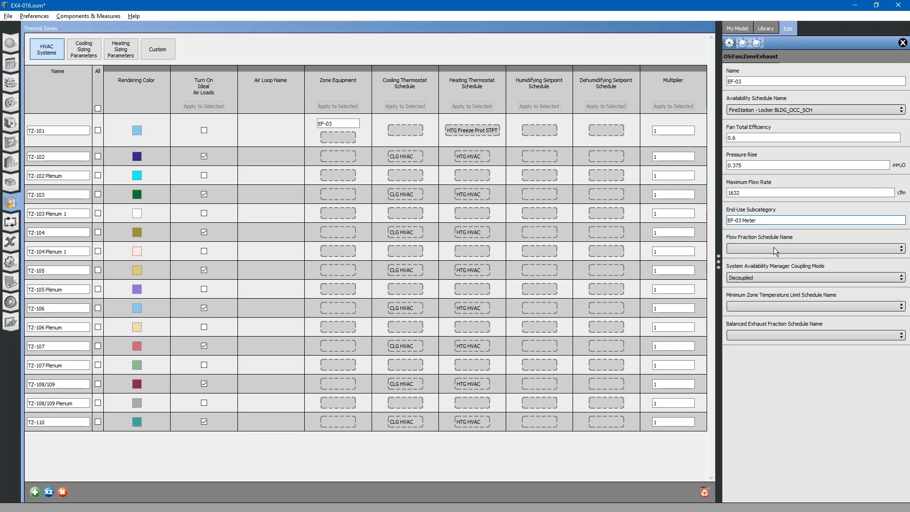
{"action": "left_click", "coordinate": [812, 219]}
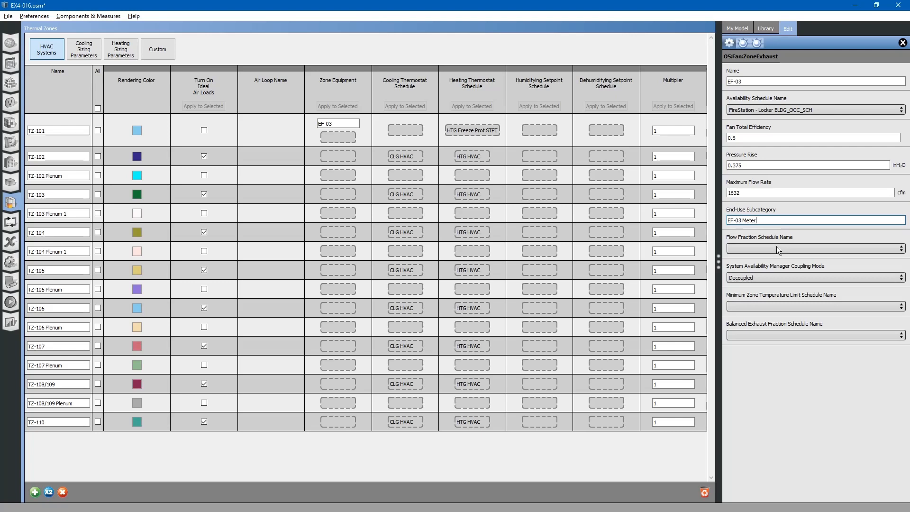
{"action": "mouse_move", "coordinate": [787, 252]}
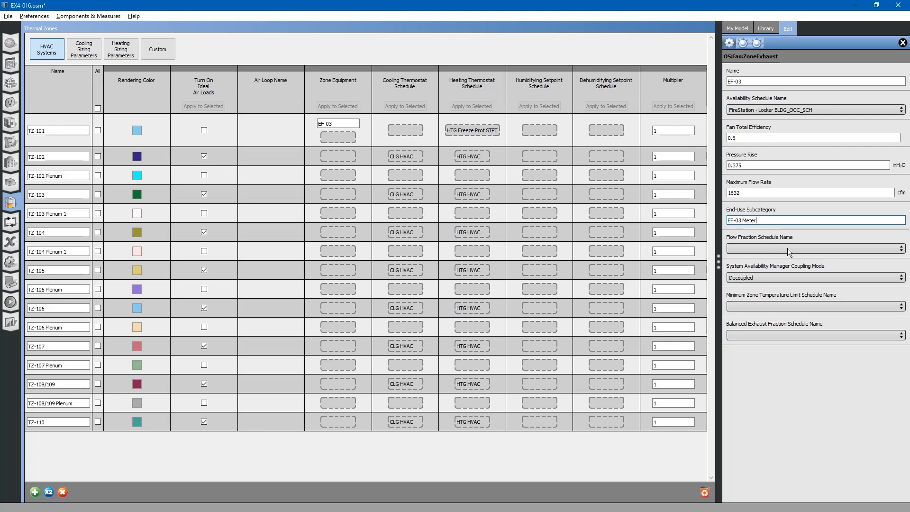
{"action": "mouse_move", "coordinate": [777, 282]}
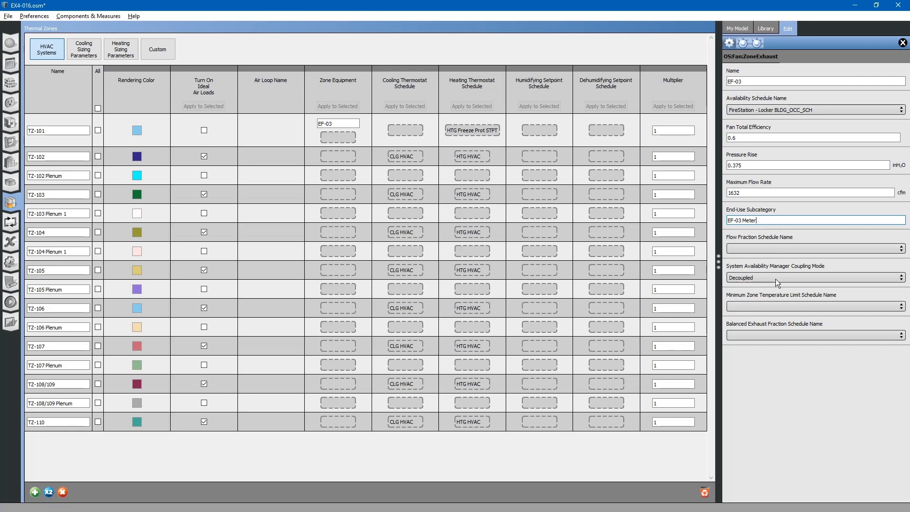
{"action": "mouse_move", "coordinate": [775, 280]}
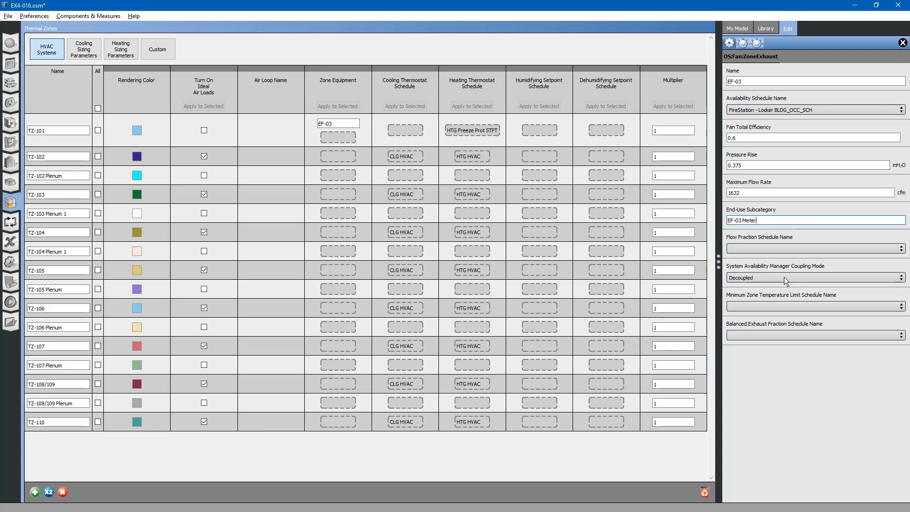
{"action": "mouse_move", "coordinate": [781, 281]}
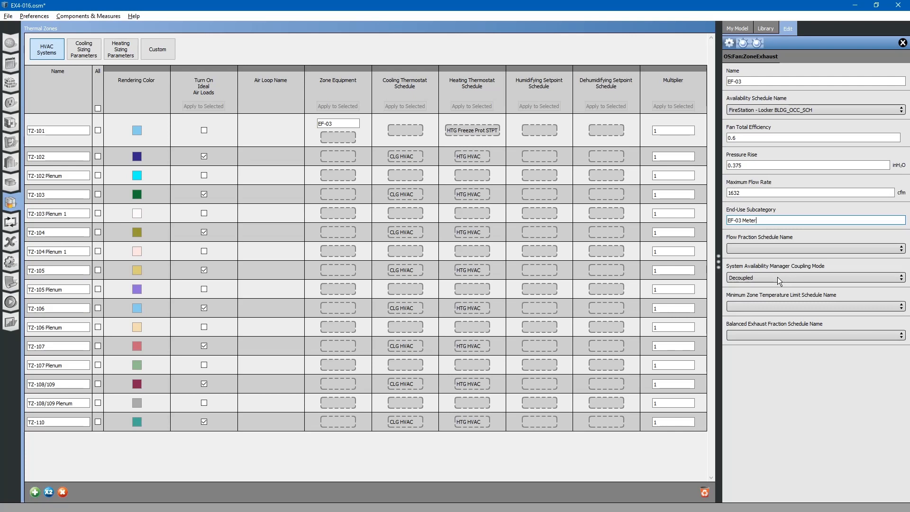
{"action": "mouse_move", "coordinate": [778, 280]}
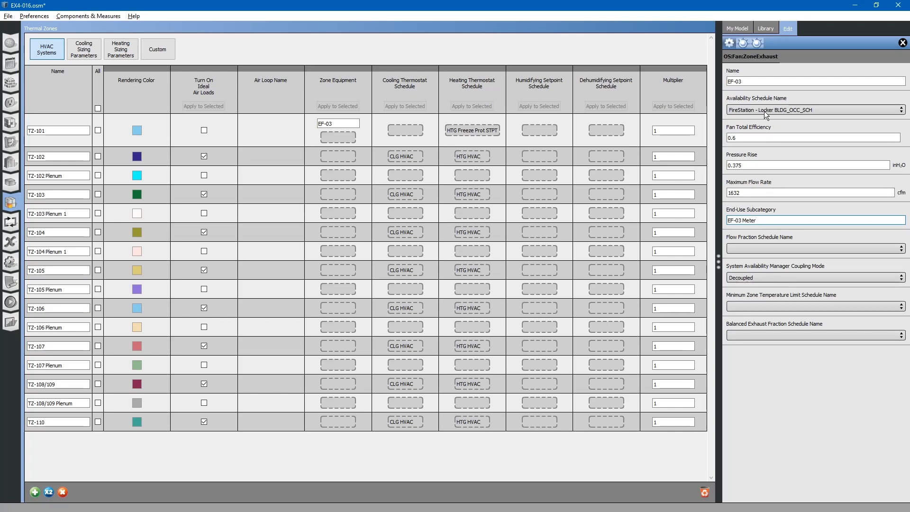
{"action": "mouse_move", "coordinate": [787, 113]}
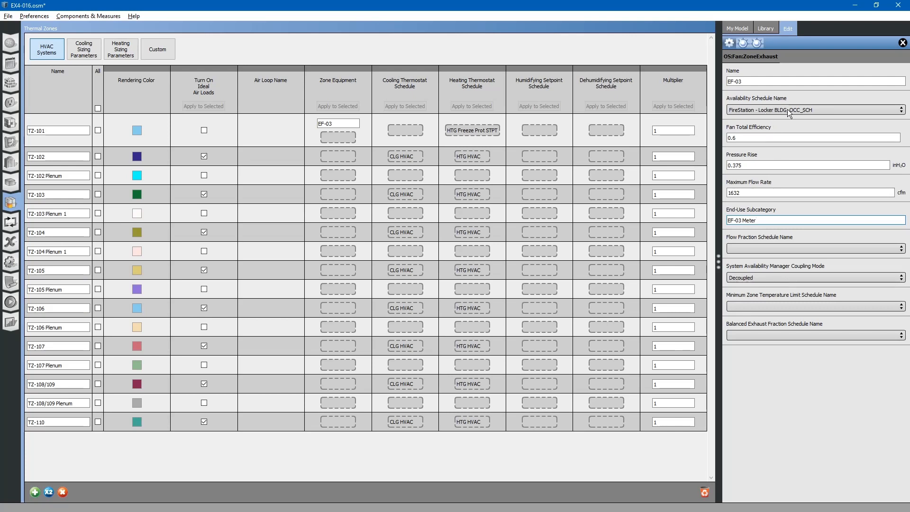
{"action": "mouse_move", "coordinate": [779, 281]}
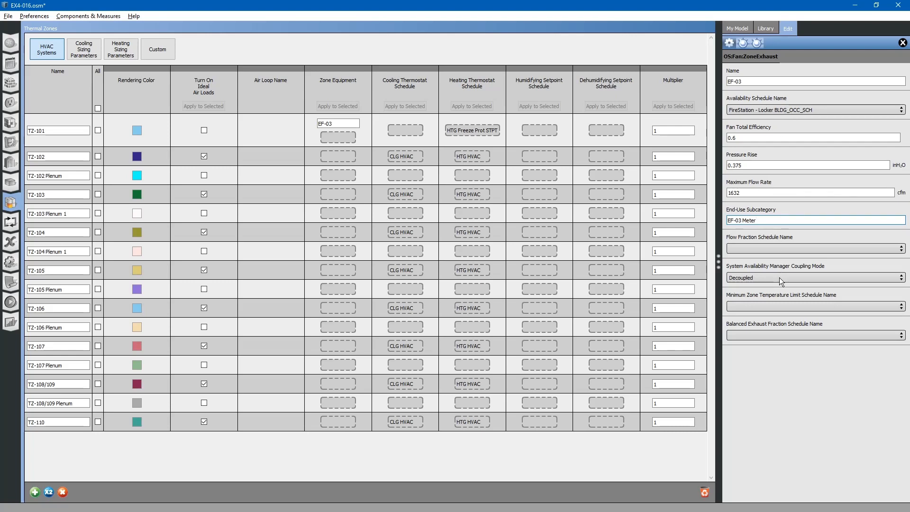
{"action": "left_click", "coordinate": [812, 219]}
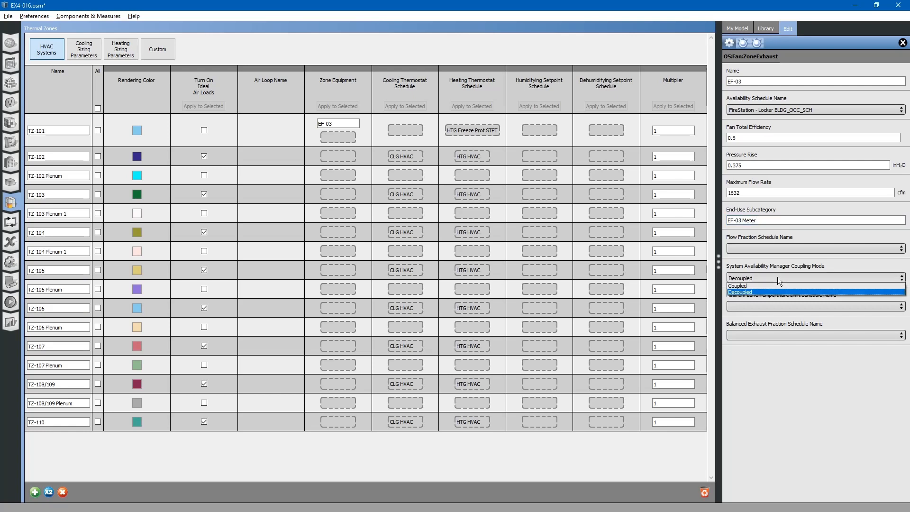
{"action": "mouse_move", "coordinate": [780, 285]}
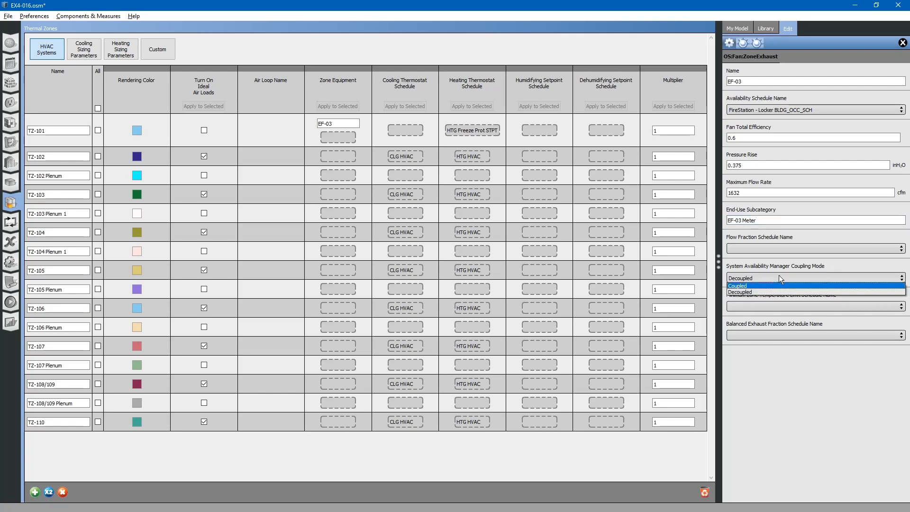
{"action": "left_click", "coordinate": [740, 292]}
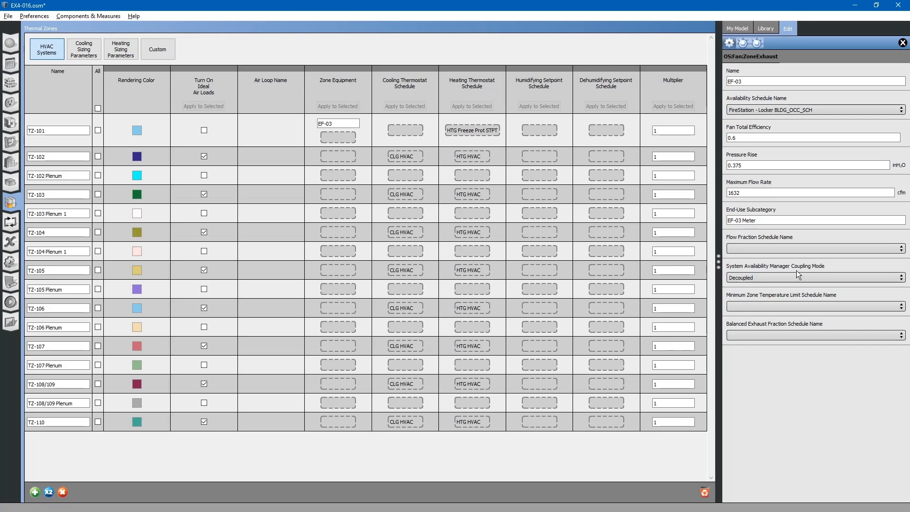
{"action": "mouse_move", "coordinate": [787, 307]}
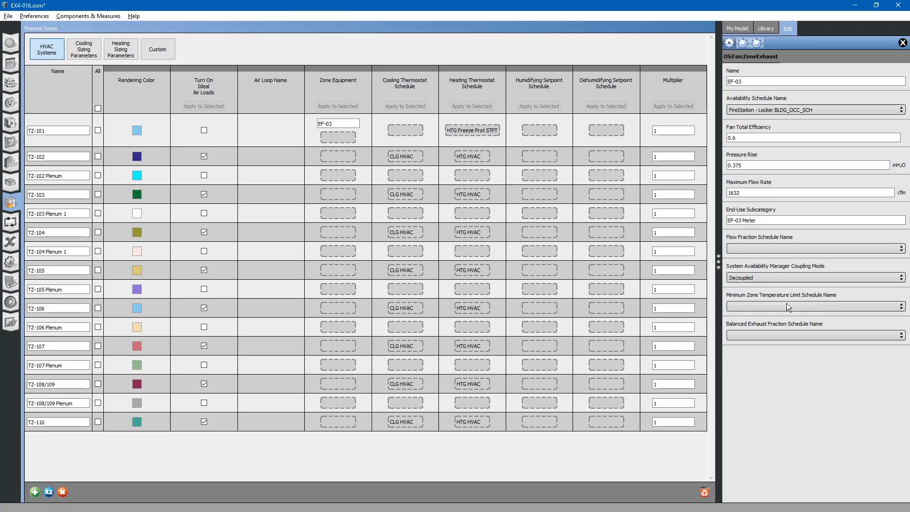
{"action": "mouse_move", "coordinate": [784, 309]}
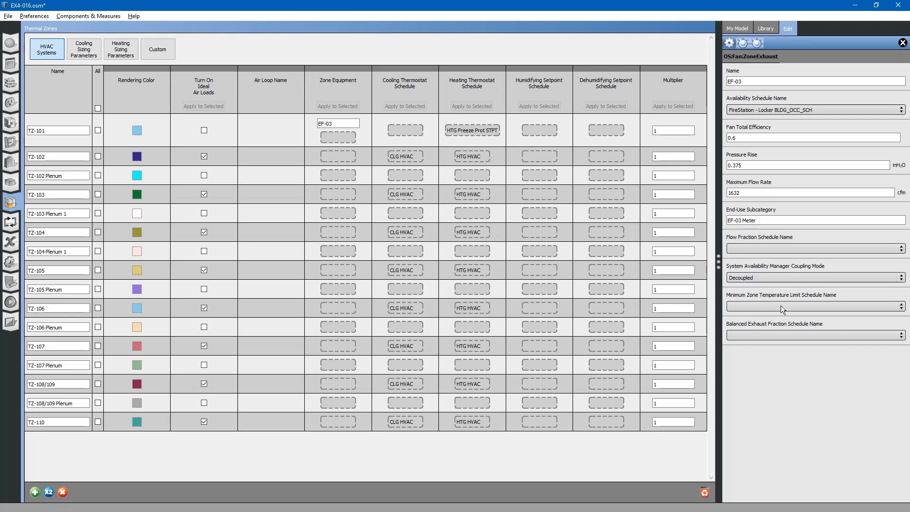
{"action": "mouse_move", "coordinate": [796, 312]}
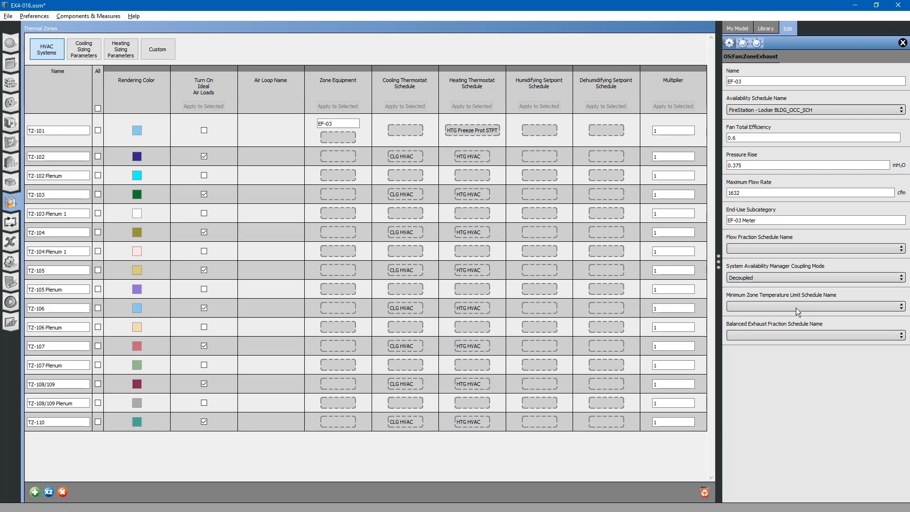
{"action": "mouse_move", "coordinate": [776, 311]}
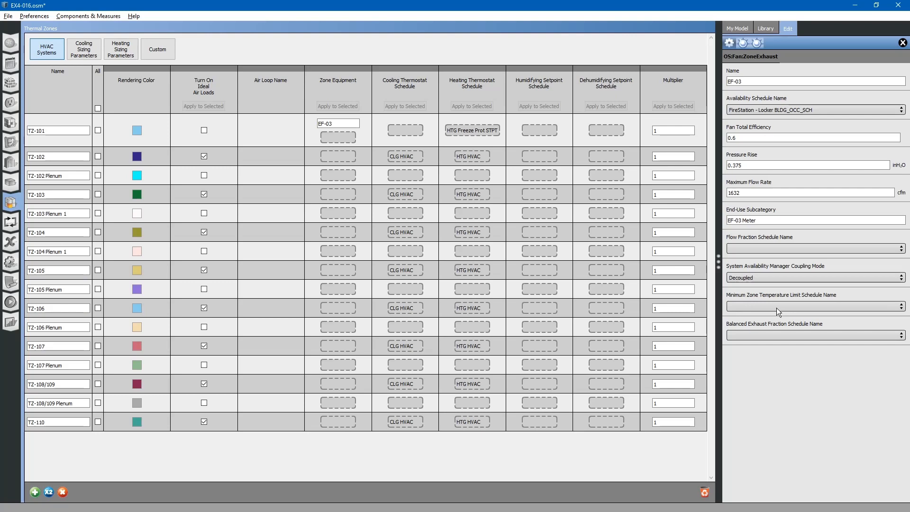
{"action": "mouse_move", "coordinate": [779, 335]}
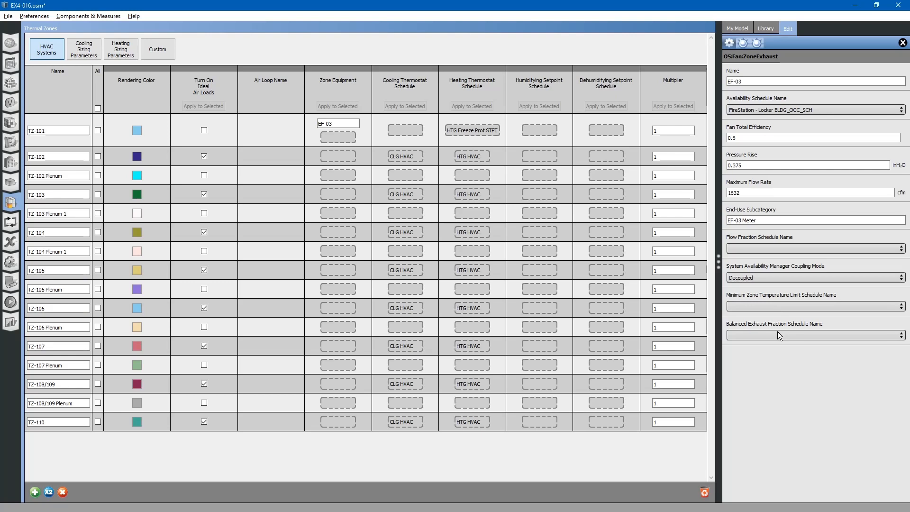
{"action": "mouse_move", "coordinate": [793, 338]}
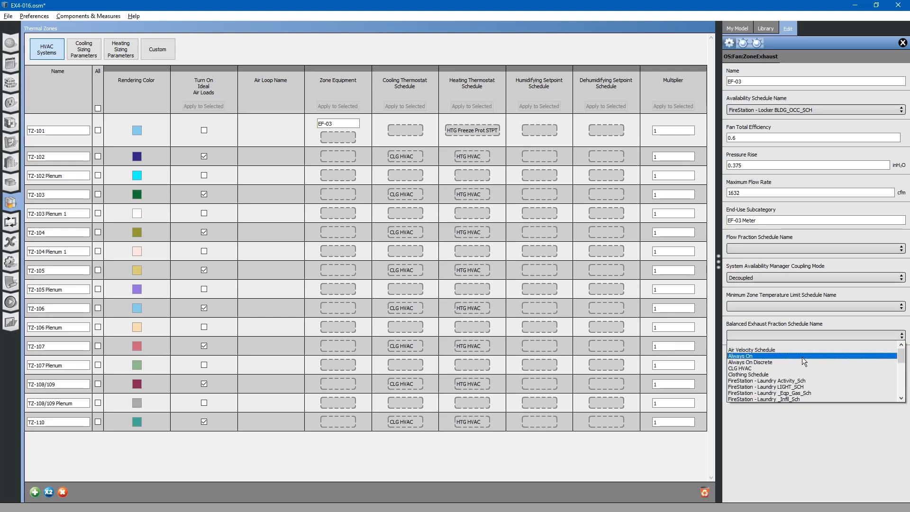
{"action": "scroll", "scroll_direction": "down", "scroll_amount": 3}
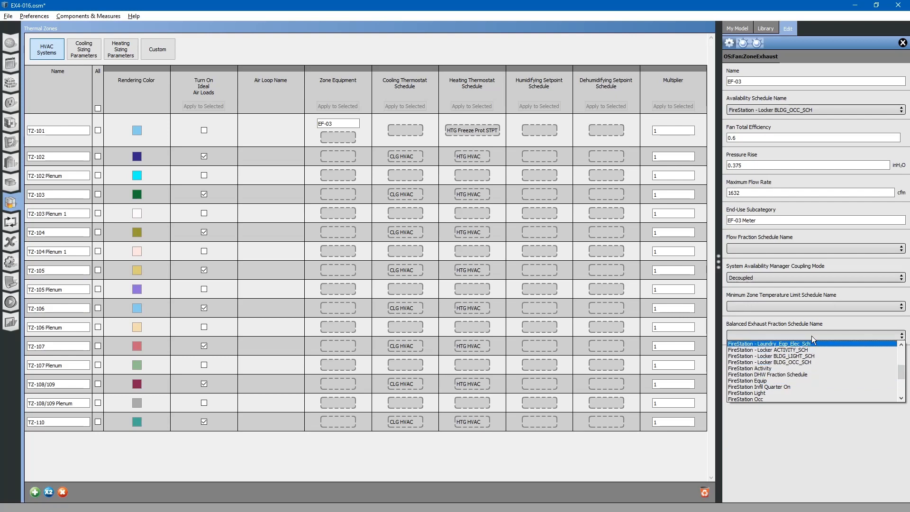
{"action": "mouse_move", "coordinate": [807, 340]}
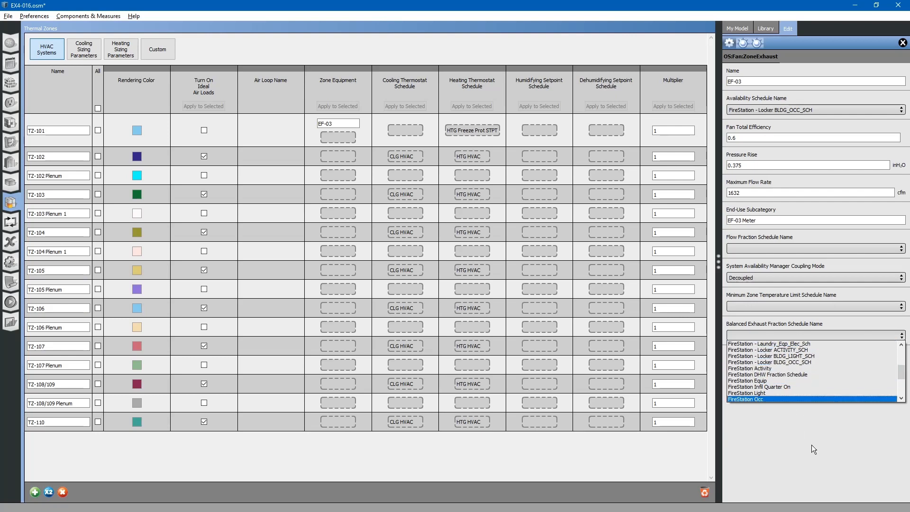
{"action": "mouse_move", "coordinate": [820, 440]}
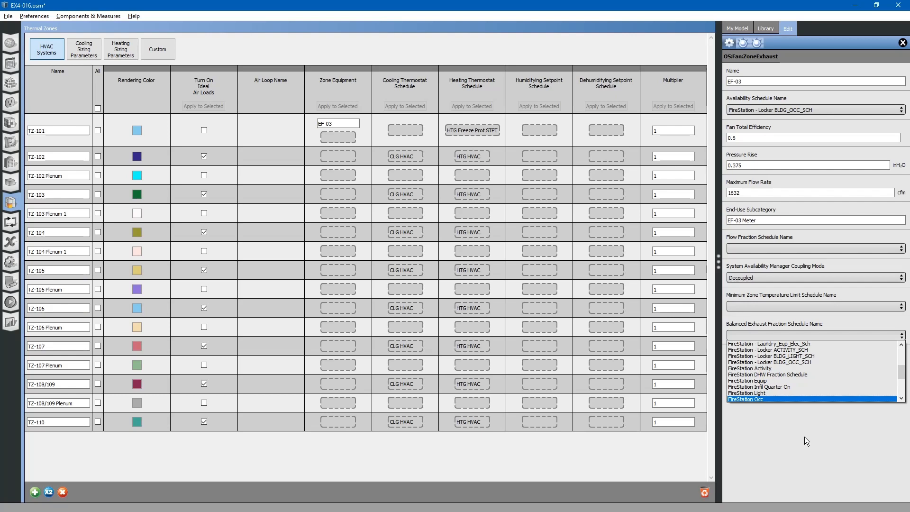
{"action": "mouse_move", "coordinate": [810, 428]}
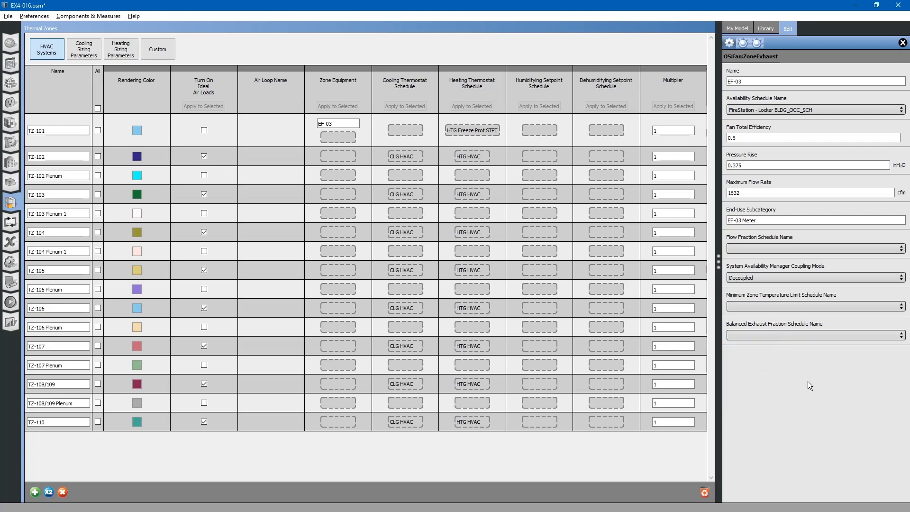
{"action": "mouse_move", "coordinate": [799, 387]}
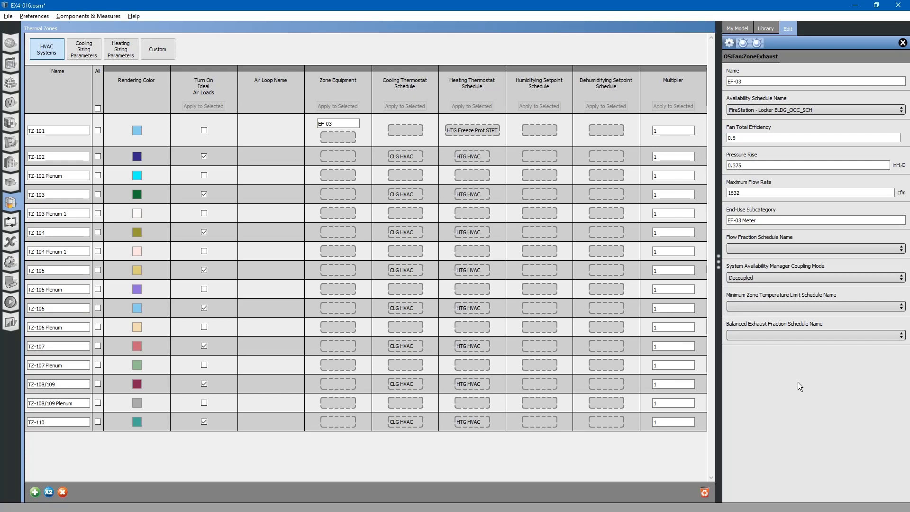
{"action": "mouse_move", "coordinate": [327, 237]}
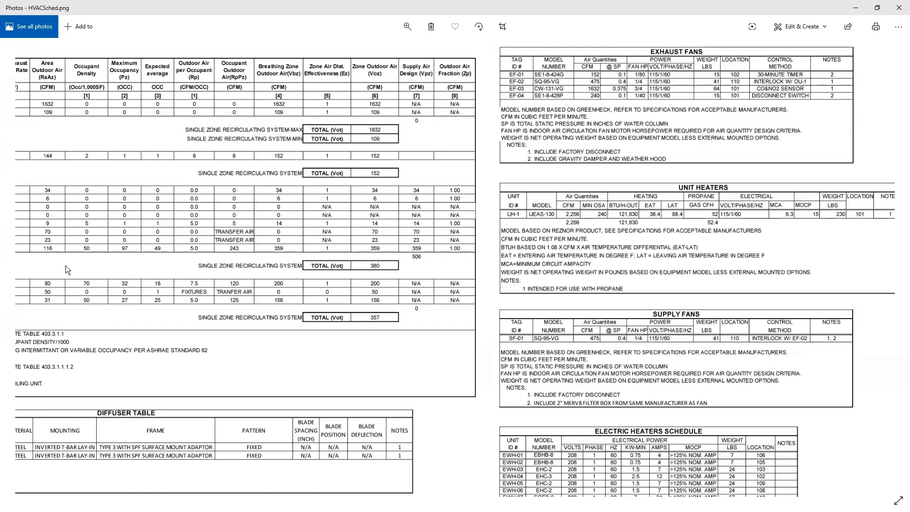
- Review the HVACPlan.png floor plan in Photos, then return to OpenStudio
{"action": "left_click", "coordinate": [23, 267]}
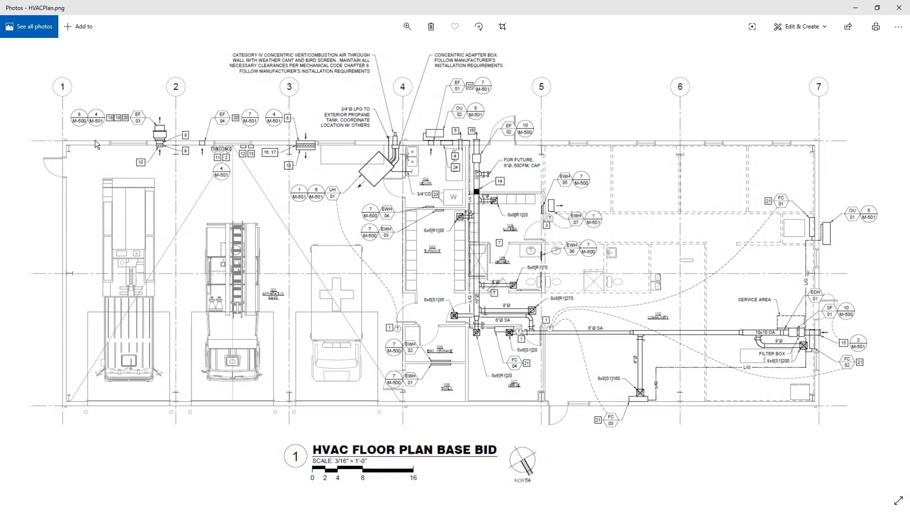
{"action": "mouse_move", "coordinate": [381, 164]}
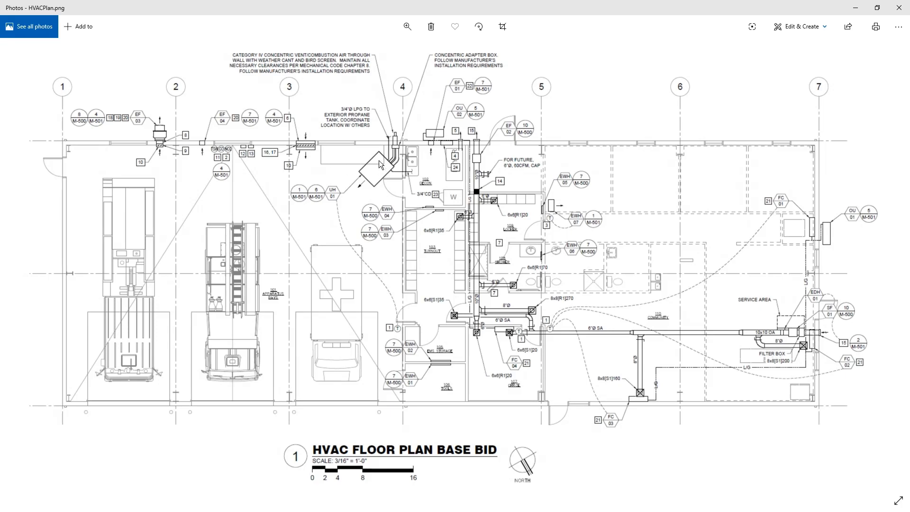
{"action": "mouse_move", "coordinate": [382, 173]}
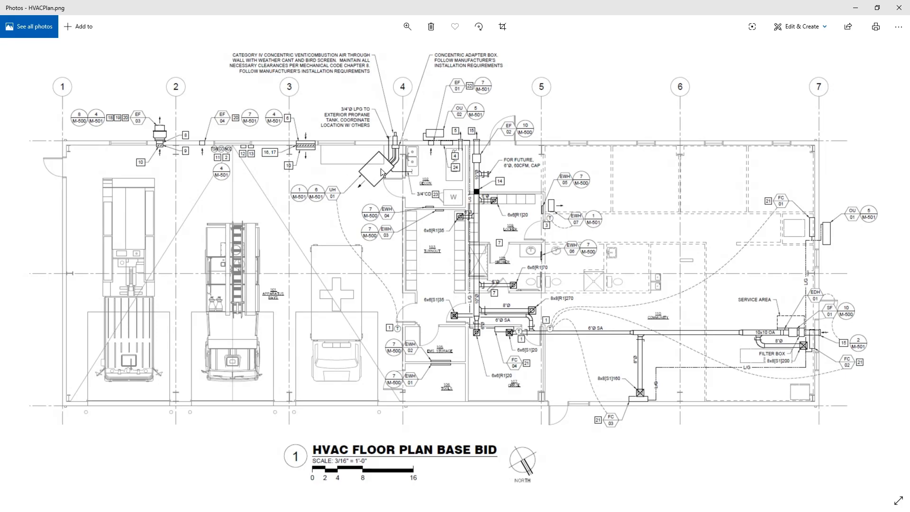
{"action": "mouse_move", "coordinate": [382, 177]}
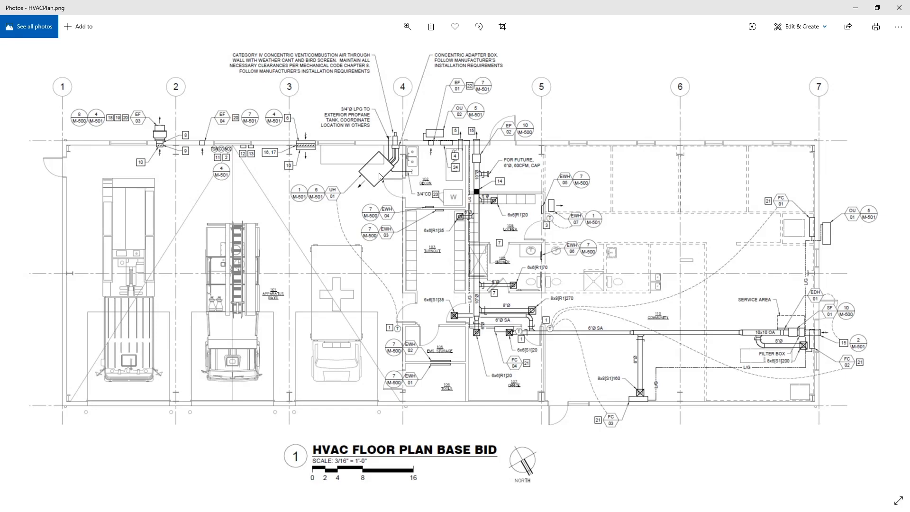
{"action": "mouse_move", "coordinate": [306, 150]}
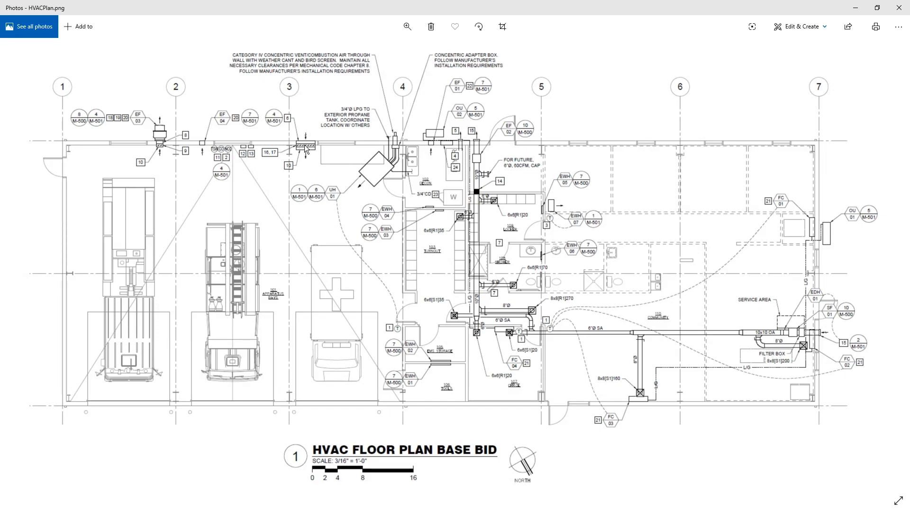
{"action": "mouse_move", "coordinate": [306, 149]}
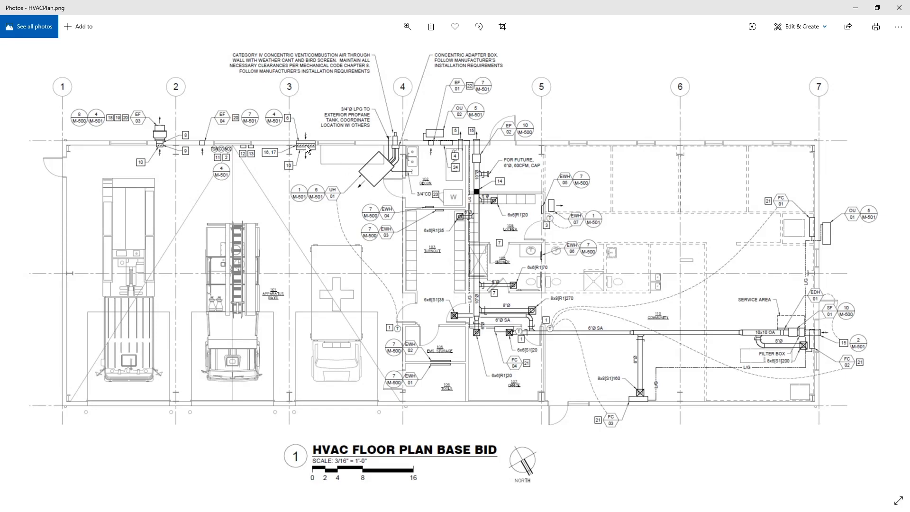
{"action": "mouse_move", "coordinate": [205, 146]}
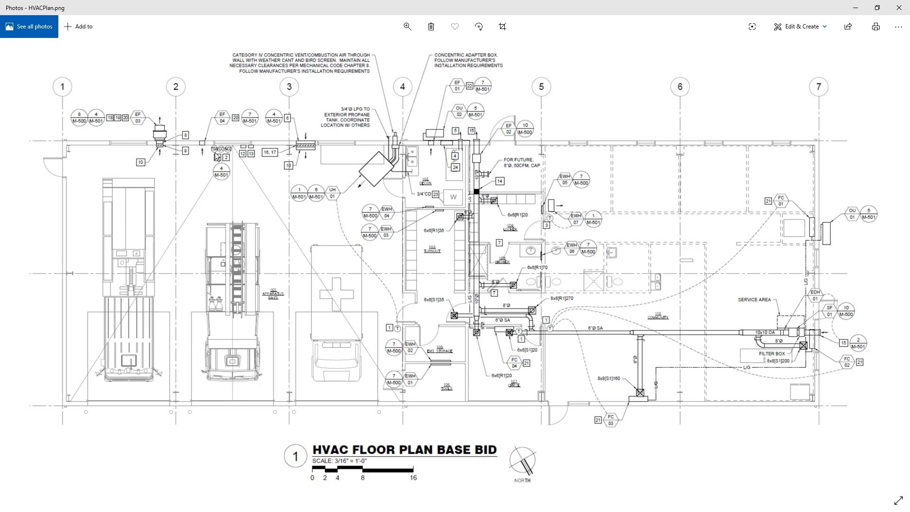
{"action": "mouse_move", "coordinate": [325, 126]}
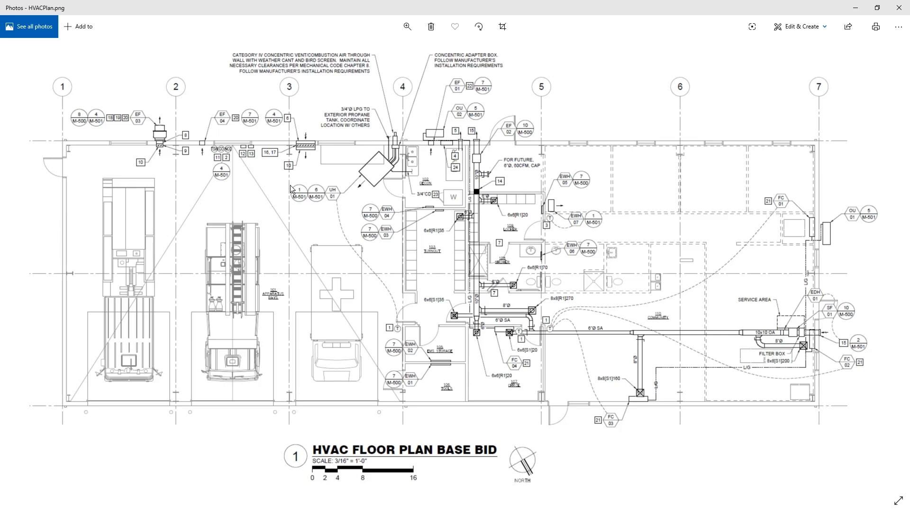
{"action": "mouse_move", "coordinate": [319, 175]}
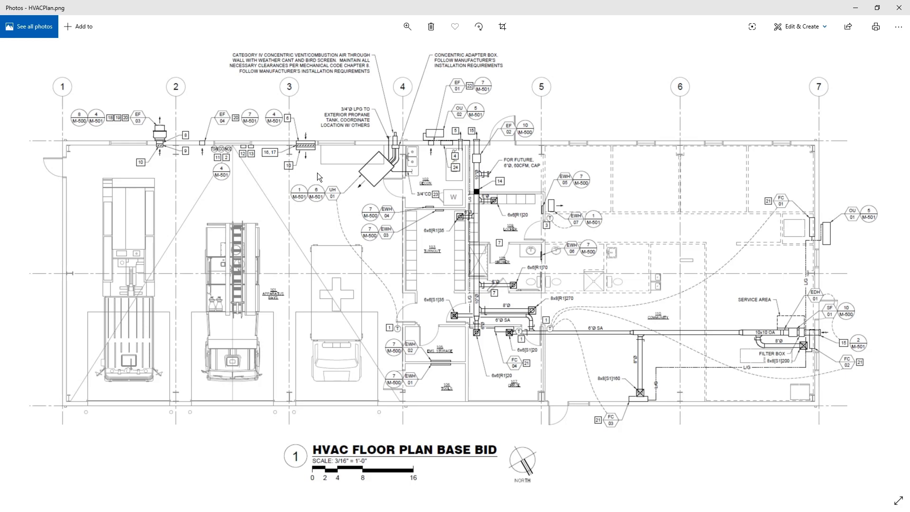
{"action": "key", "text": "alt+tab"}
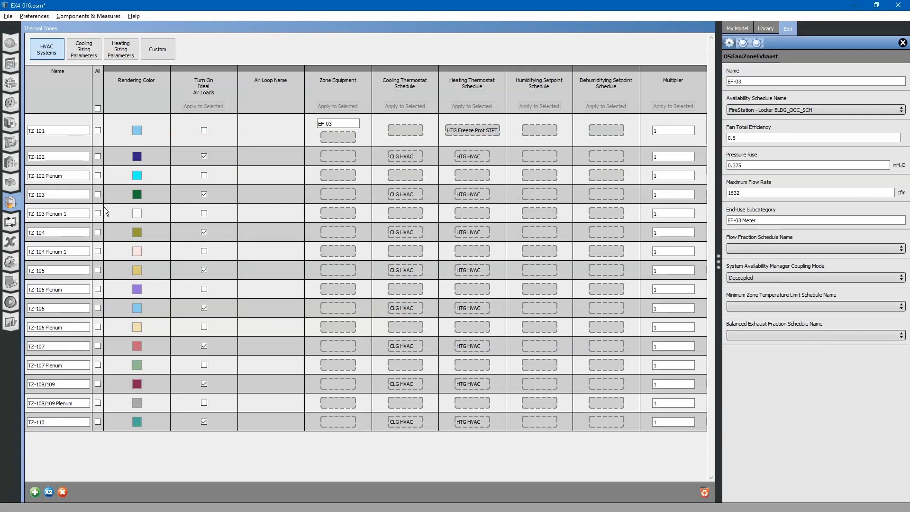
{"action": "mouse_move", "coordinate": [11, 222]}
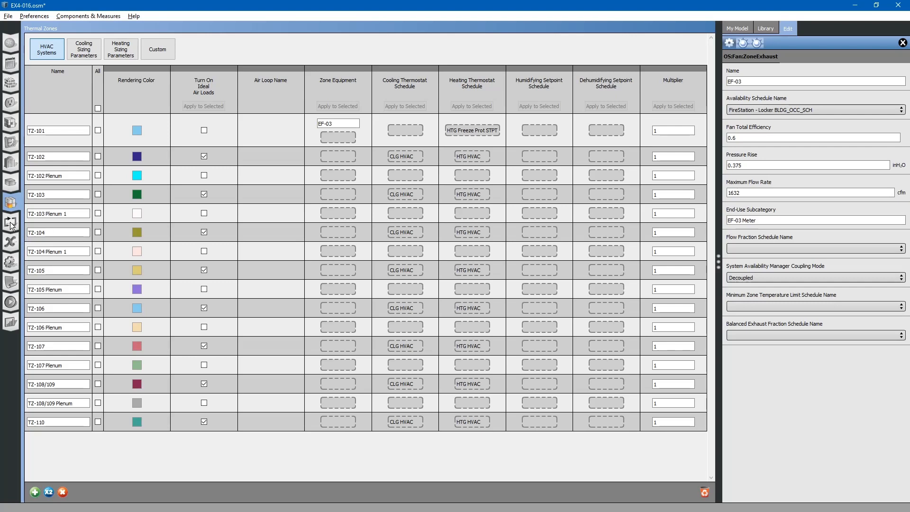
{"action": "mouse_move", "coordinate": [122, 220]}
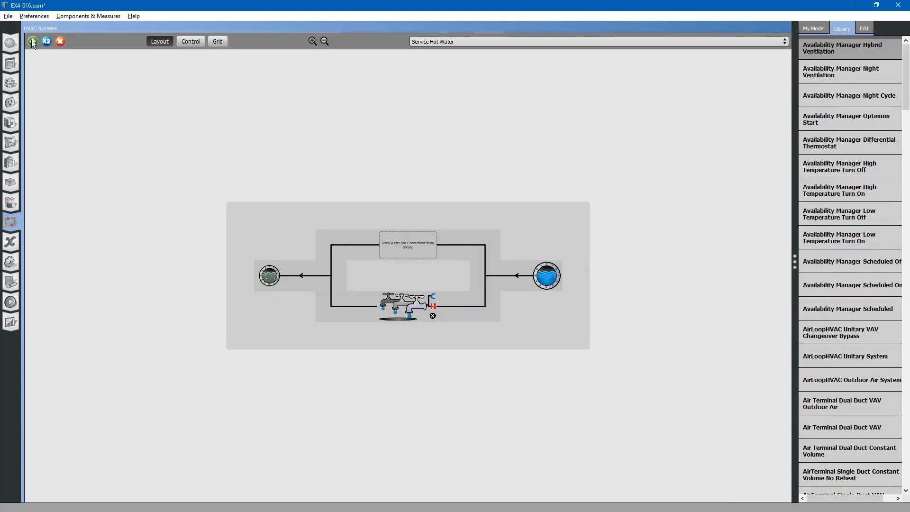
- Add a Warm Air Furnace Gas Fired system to the model from the HVAC templates
{"action": "left_click", "coordinate": [32, 41]}
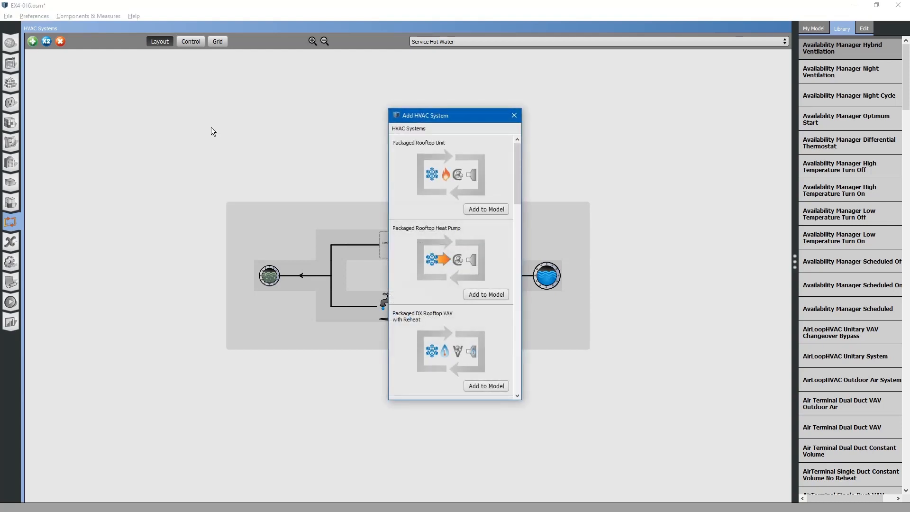
{"action": "scroll", "scroll_direction": "down", "scroll_amount": 3}
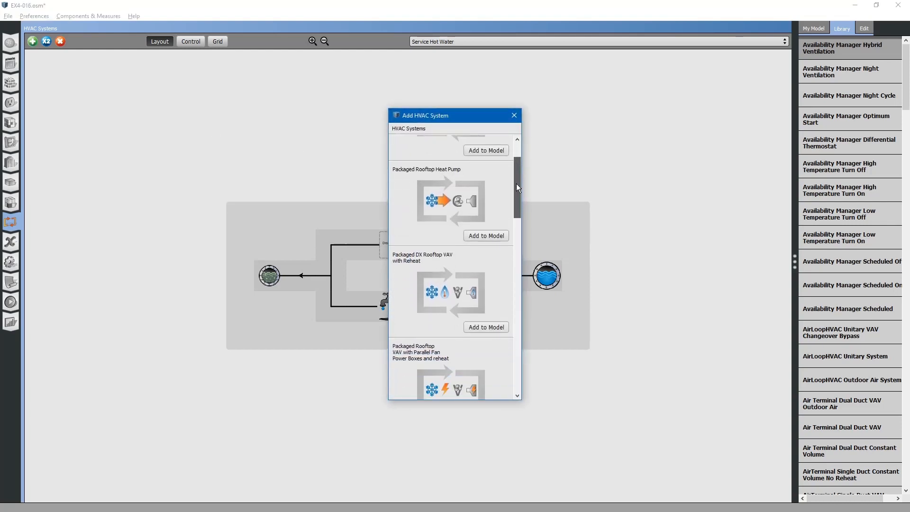
{"action": "scroll", "scroll_direction": "down", "scroll_amount": 3}
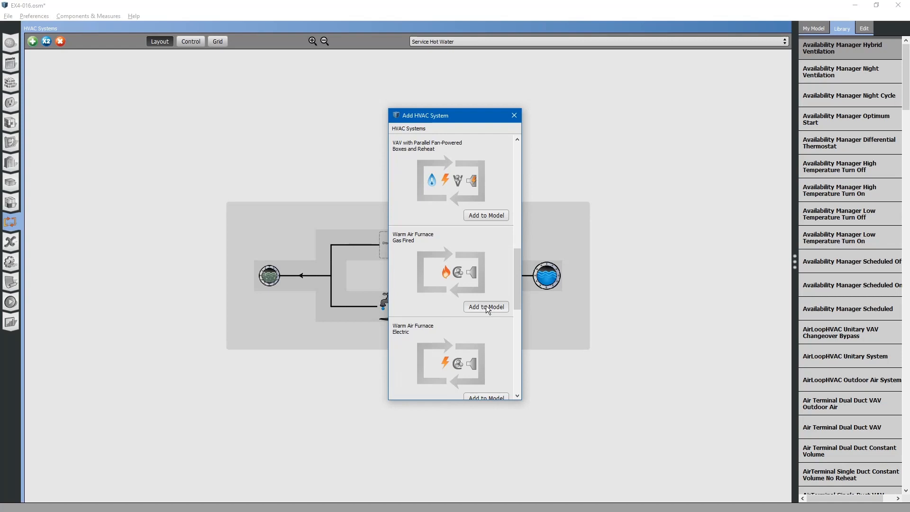
{"action": "left_click", "coordinate": [485, 306]}
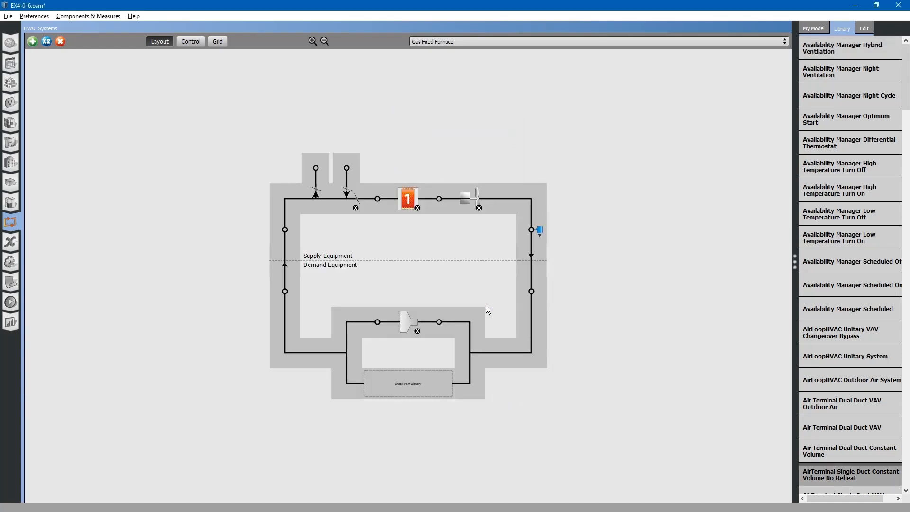
{"action": "mouse_move", "coordinate": [491, 306]}
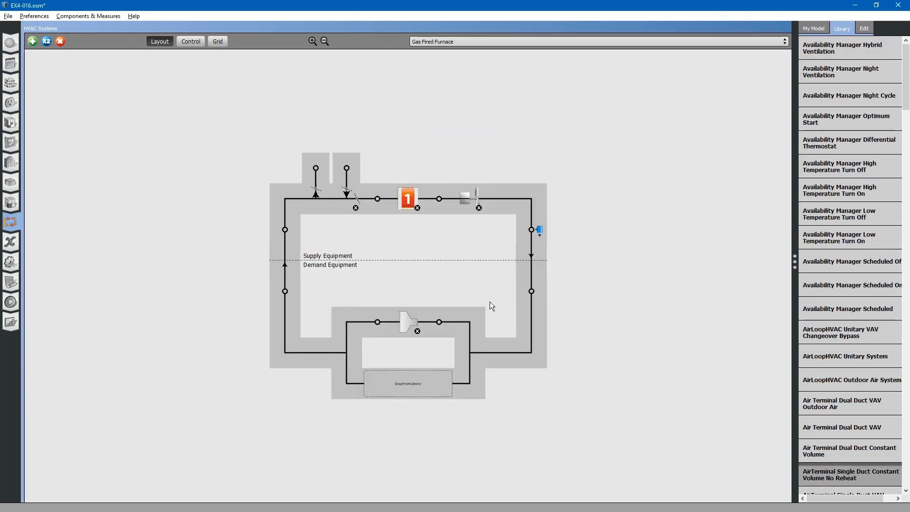
{"action": "mouse_move", "coordinate": [400, 267]}
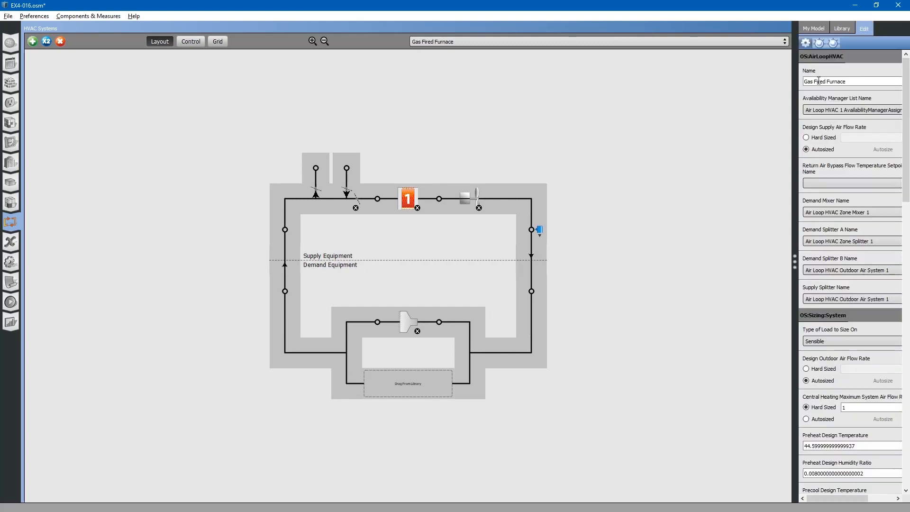
- Rename the furnace air loop to UH-01 and select its outdoor air system block
{"action": "triple_click", "coordinate": [824, 82]}
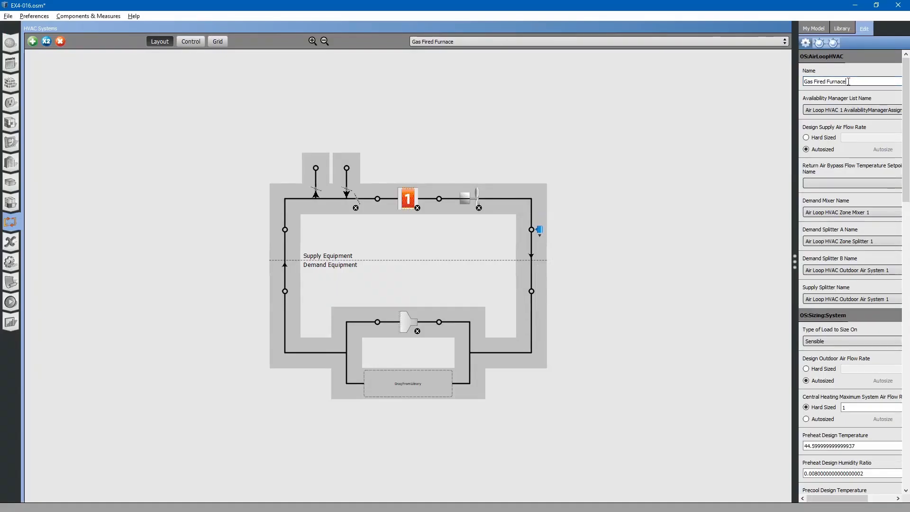
{"action": "type", "text": "UH-01"}
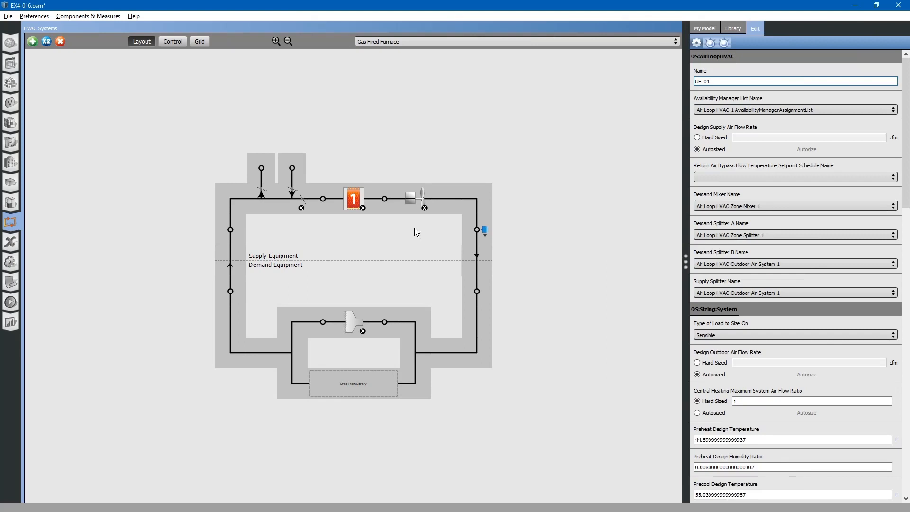
{"action": "mouse_move", "coordinate": [259, 204]}
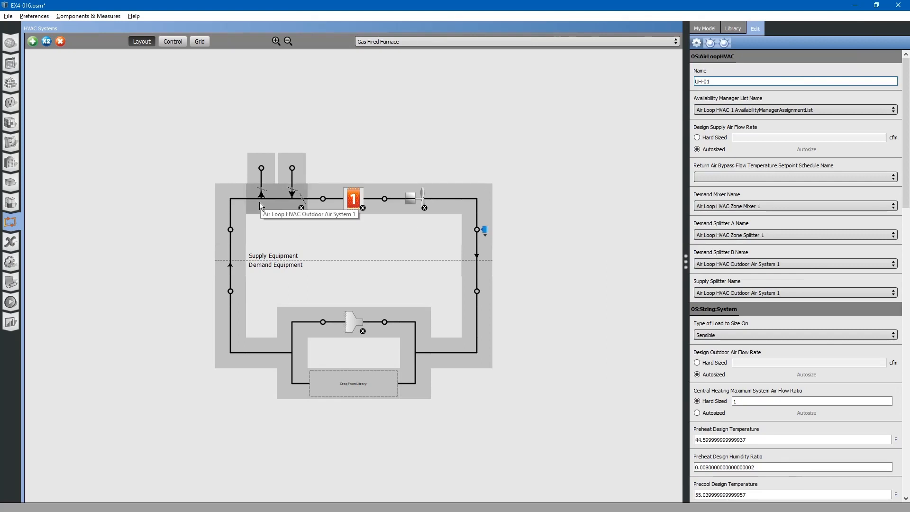
{"action": "left_click", "coordinate": [260, 197]}
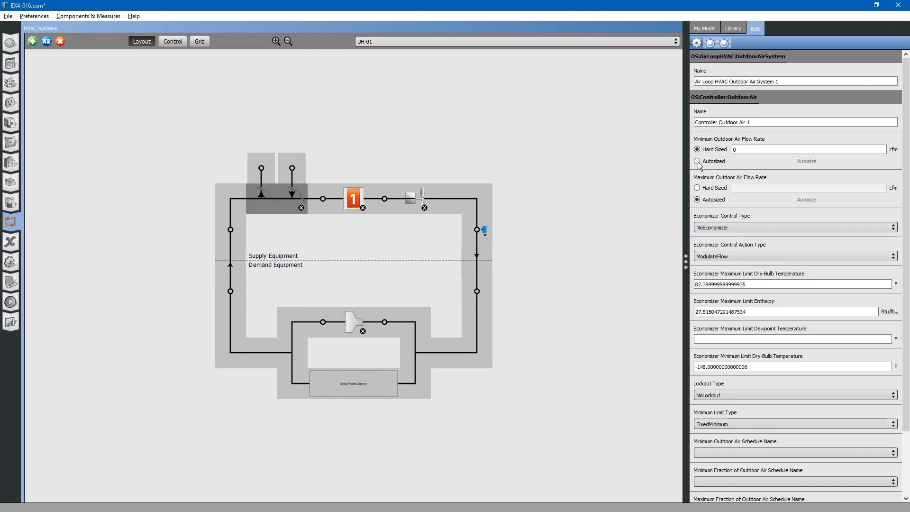
- Make UH-01's outdoor air controller minimum outdoor air flow rate autosized instead of 0 cfm
{"action": "left_click", "coordinate": [696, 161]}
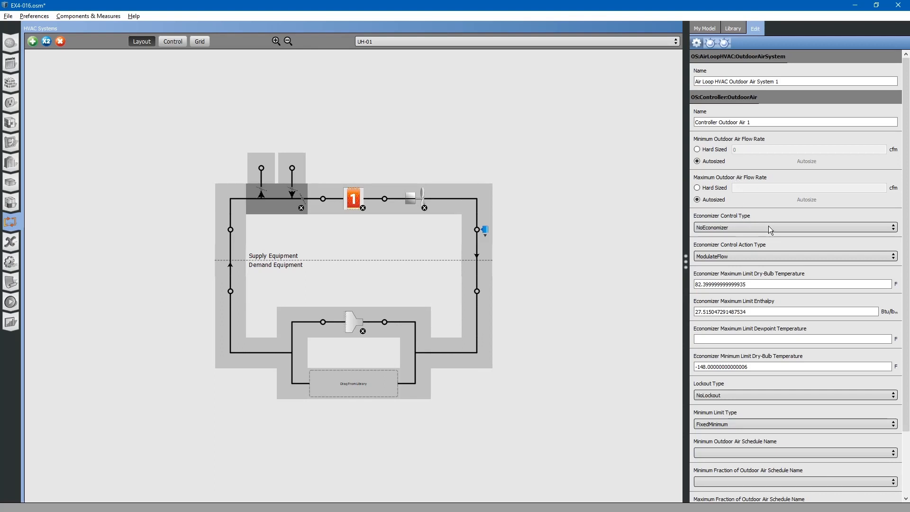
{"action": "scroll", "scroll_direction": "down", "scroll_amount": 3}
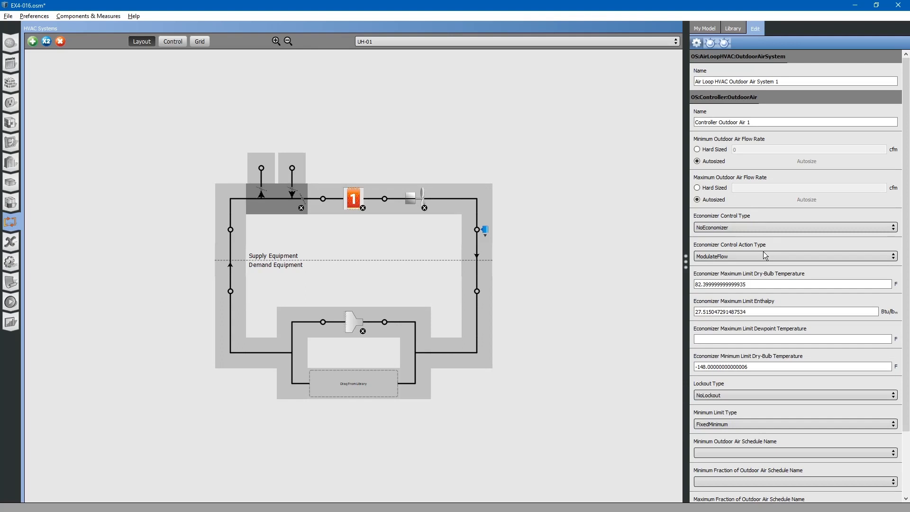
{"action": "scroll", "scroll_direction": "down", "scroll_amount": 3}
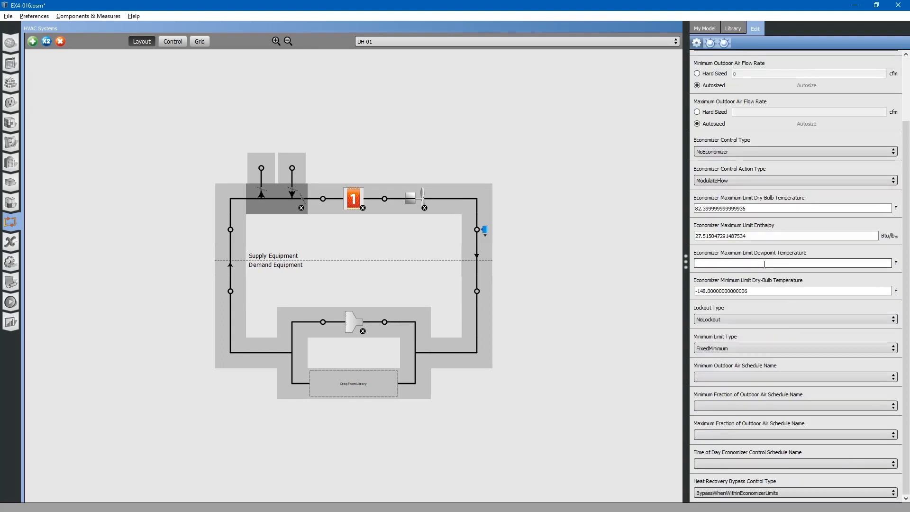
{"action": "mouse_move", "coordinate": [770, 207]}
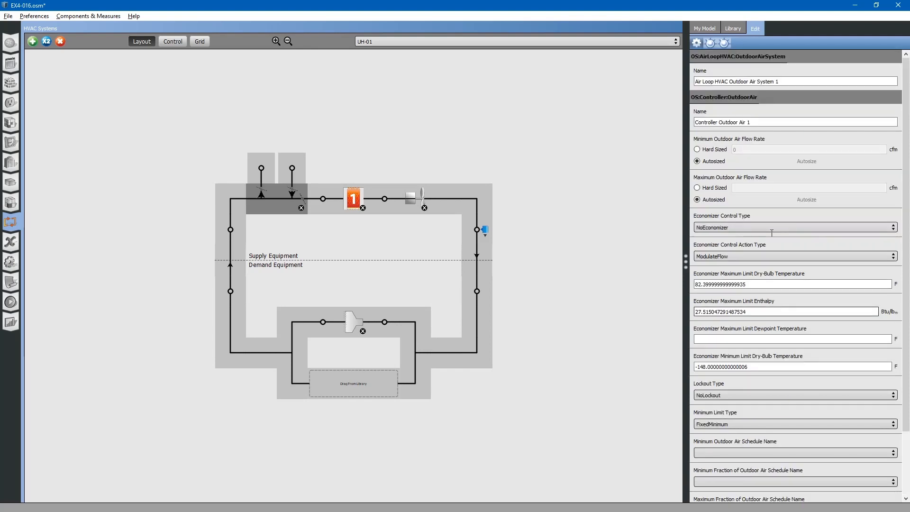
{"action": "left_click", "coordinate": [352, 199]}
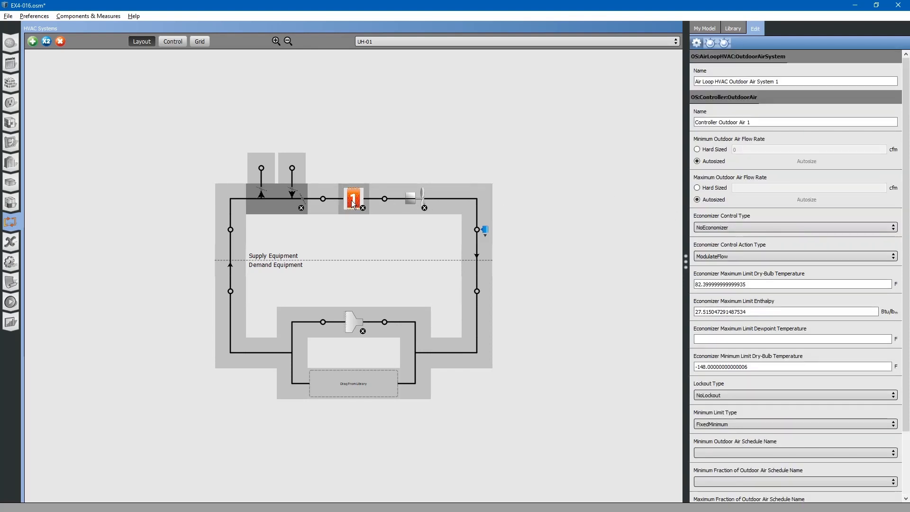
- Set UH-01's gas heating coil burner efficiency to 0.90
{"action": "left_click", "coordinate": [353, 199]}
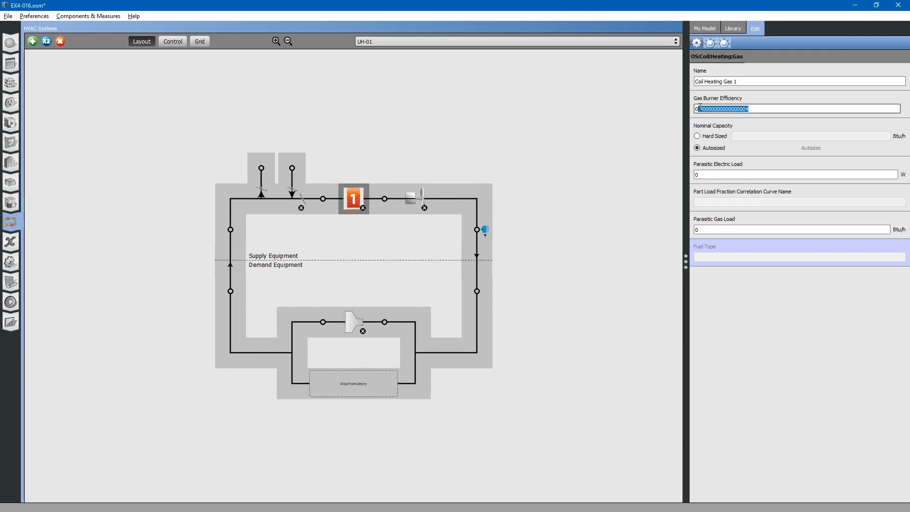
{"action": "type", "text": "0.90"}
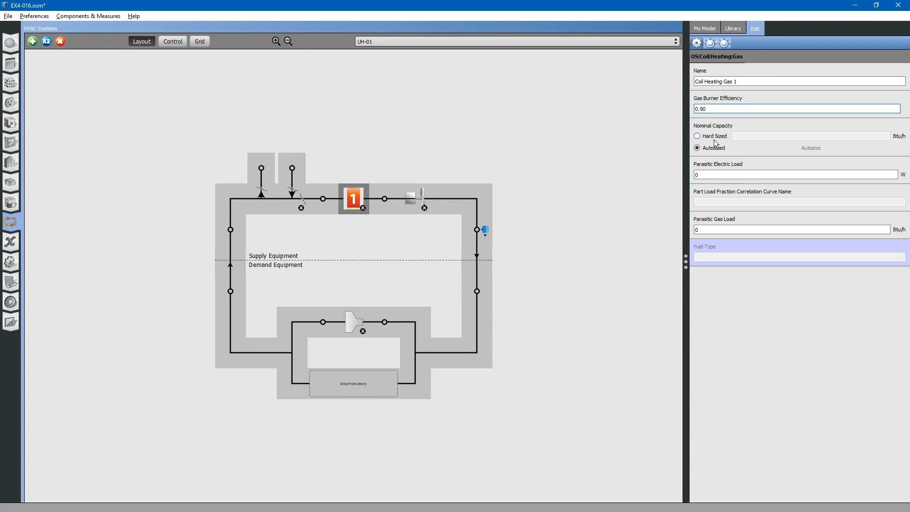
{"action": "left_click", "coordinate": [696, 148]}
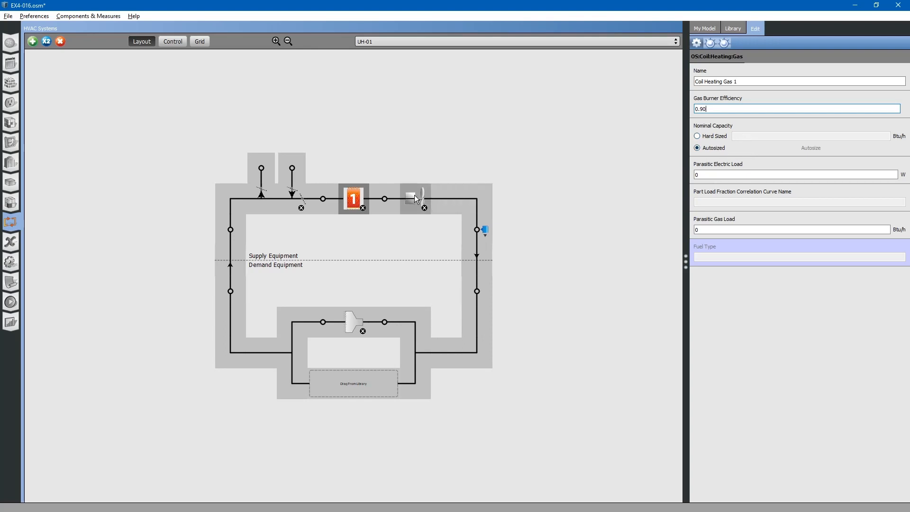
- Give Fan Constant Volume 1 a pressure rise of 0.5 inH2O
{"action": "left_click", "coordinate": [415, 197]}
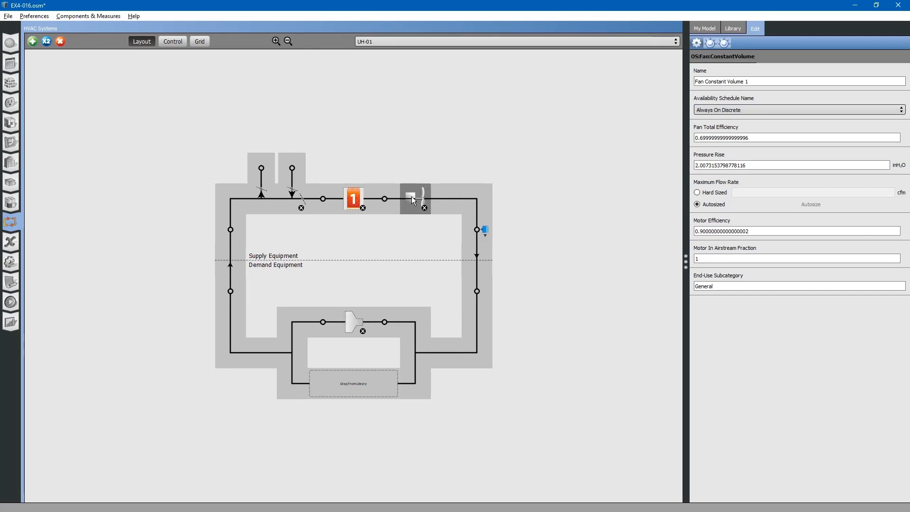
{"action": "mouse_move", "coordinate": [574, 168]}
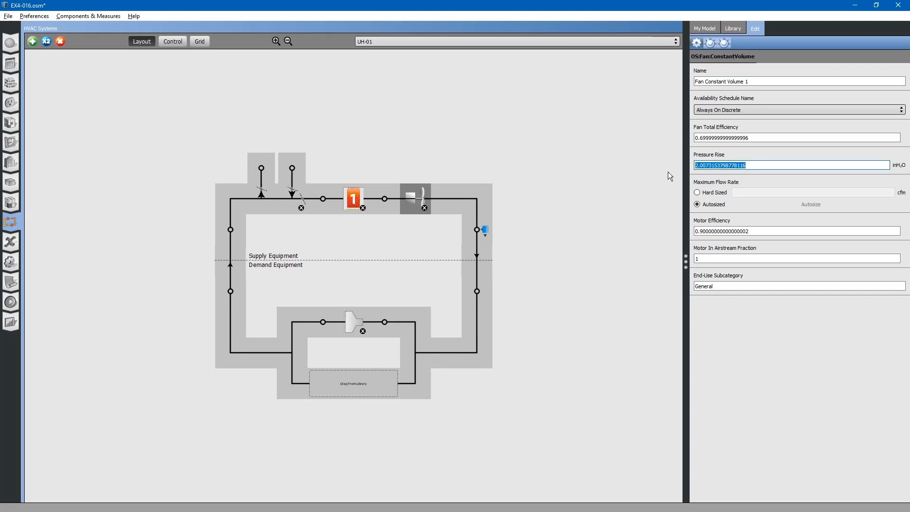
{"action": "mouse_move", "coordinate": [646, 169]}
{"action": "type", "text": ".5"}
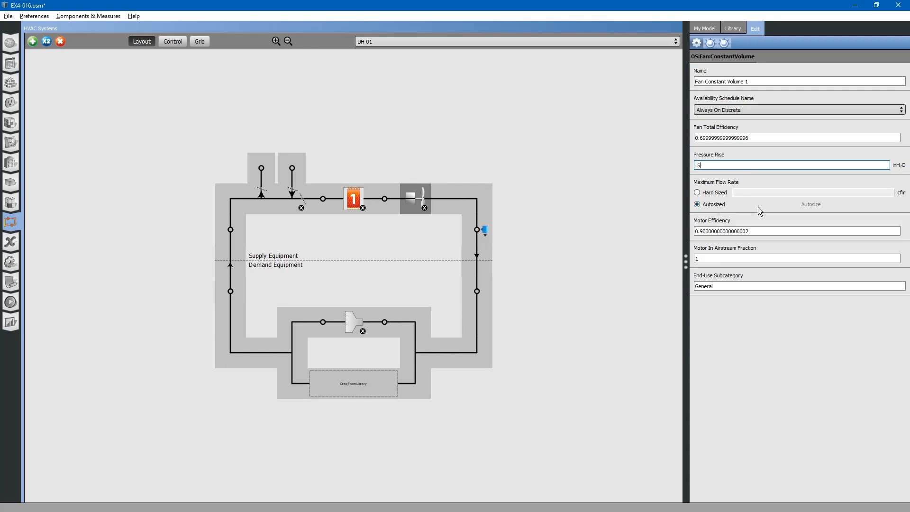
{"action": "left_click", "coordinate": [484, 230]}
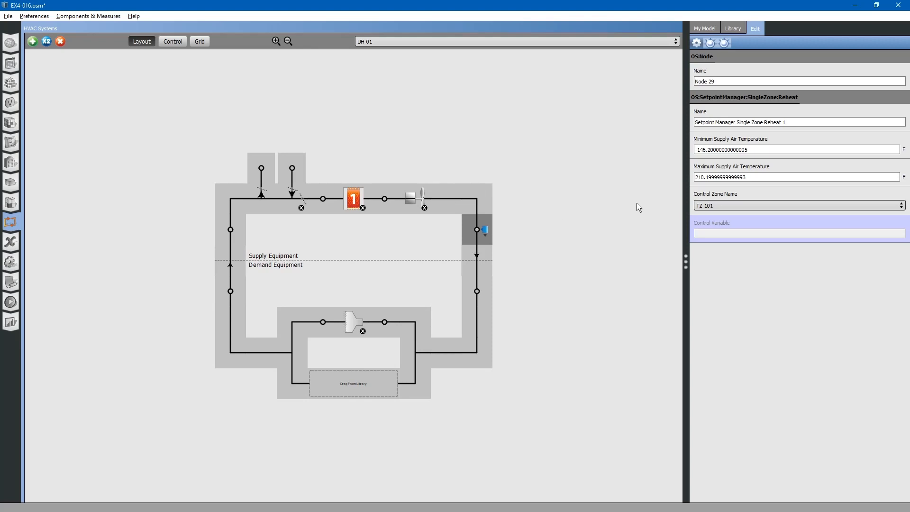
- Set supply air minimum 40 °F, maximum 100 °F, with TZ-101 kept as control zone
{"action": "triple_click", "coordinate": [795, 149]}
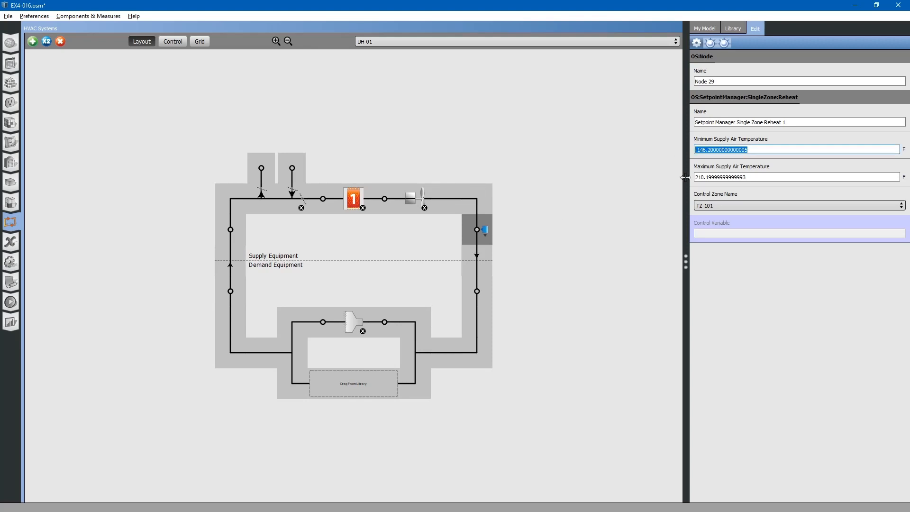
{"action": "type", "text": "40"}
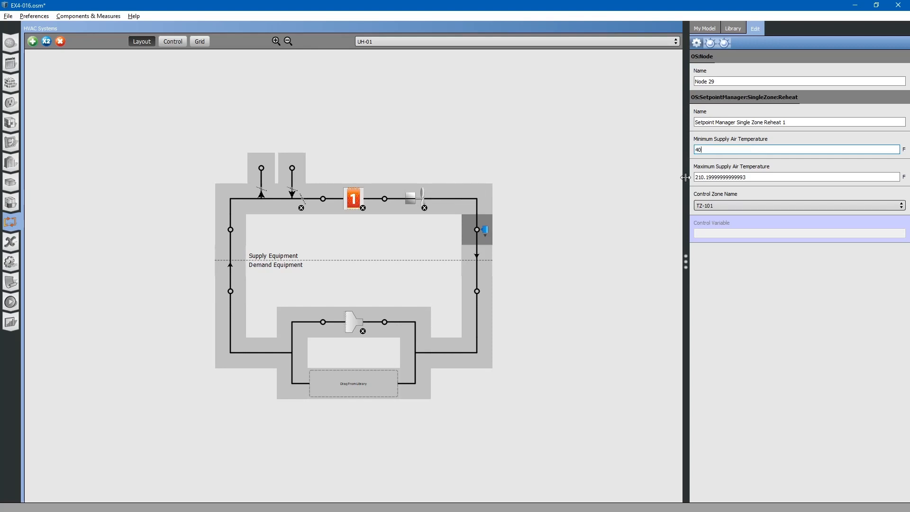
{"action": "type", "text": "1"}
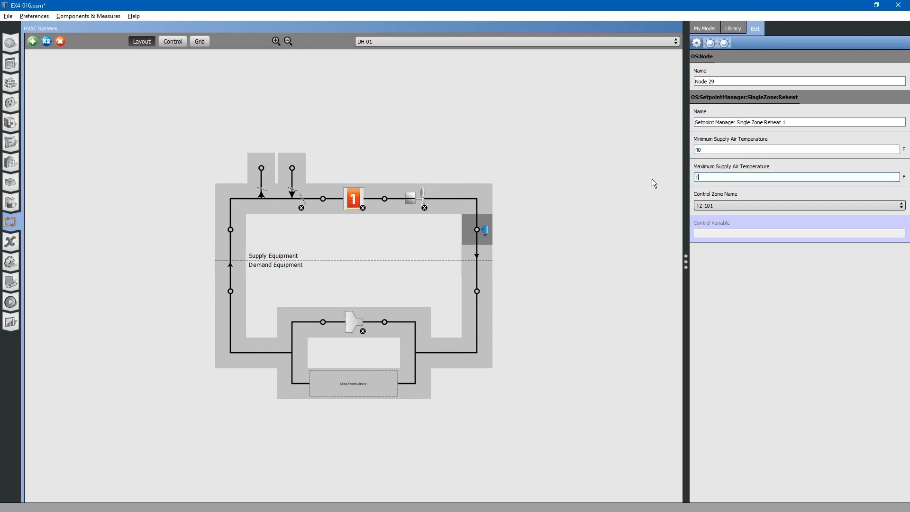
{"action": "type", "text": "00"}
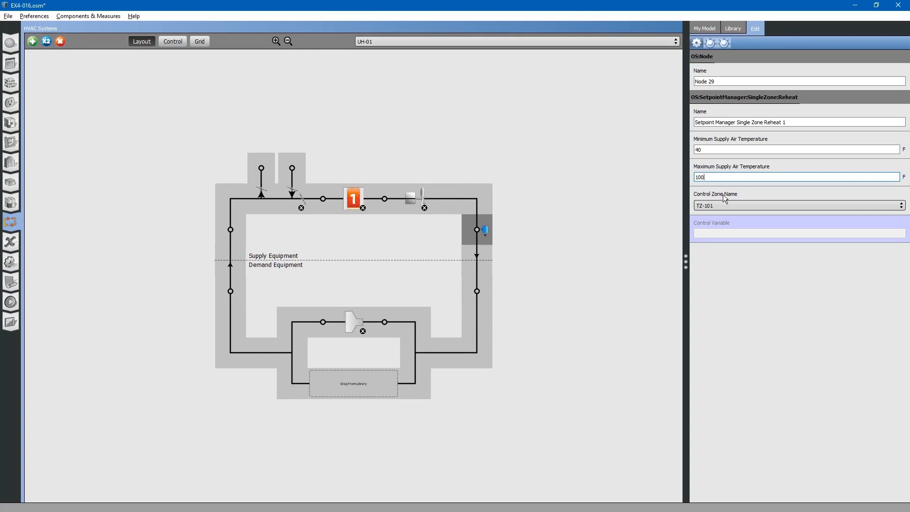
{"action": "mouse_move", "coordinate": [732, 209]}
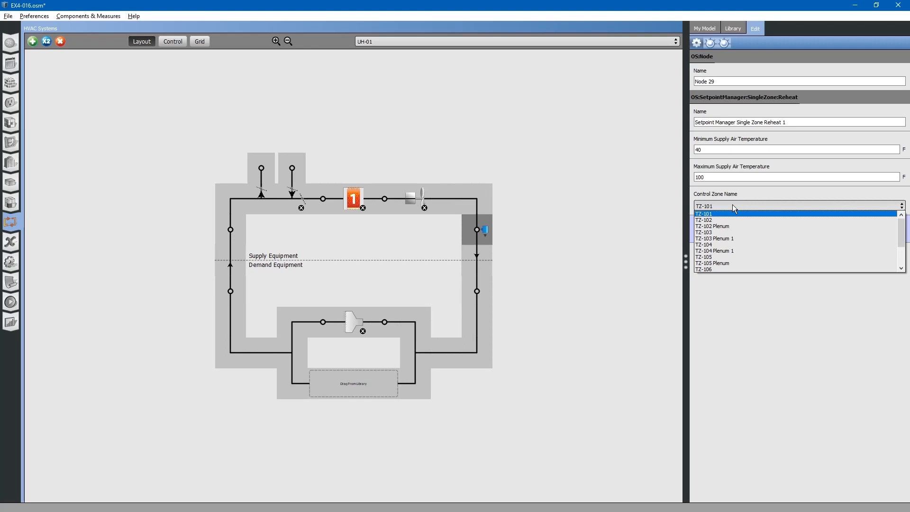
{"action": "left_click", "coordinate": [703, 213]}
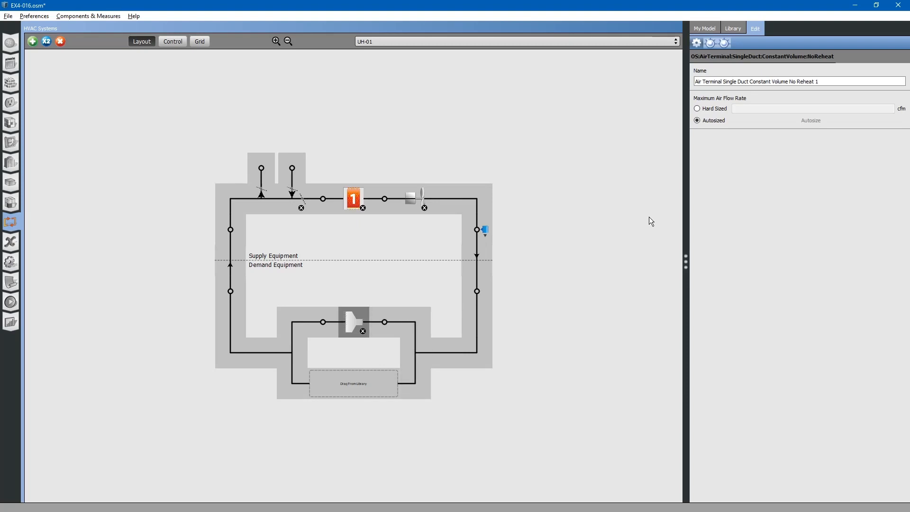
{"action": "mouse_move", "coordinate": [627, 226]}
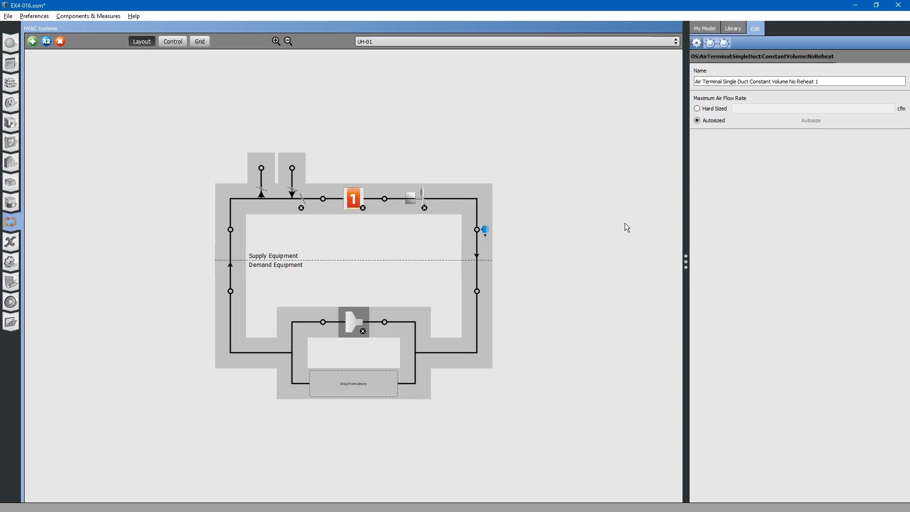
- Show the constant-volume no-reheat air terminal with its maximum airflow autosized
{"action": "left_click", "coordinate": [696, 121]}
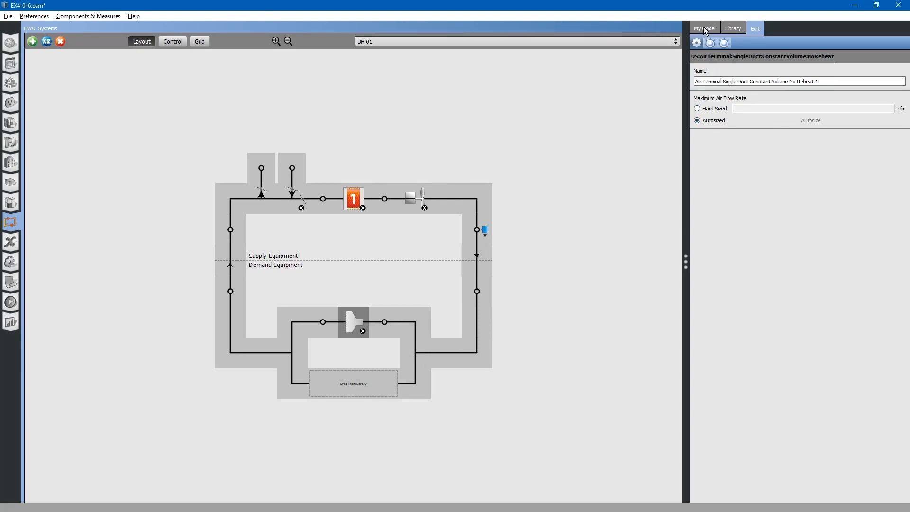
- List the model's thermal zones TZ-101 to TZ-106 in My Model for assignment to UH-01
{"action": "left_click", "coordinate": [704, 28]}
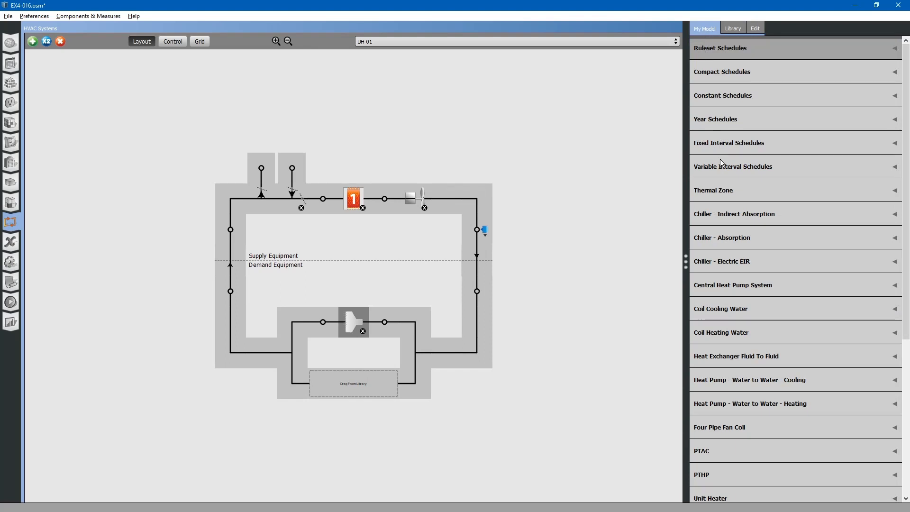
{"action": "left_click", "coordinate": [712, 190]}
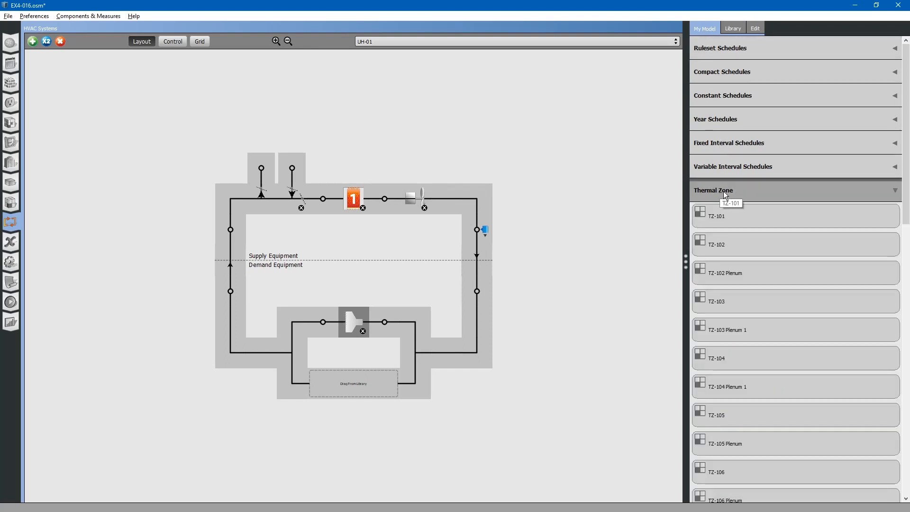
{"action": "mouse_move", "coordinate": [719, 218]}
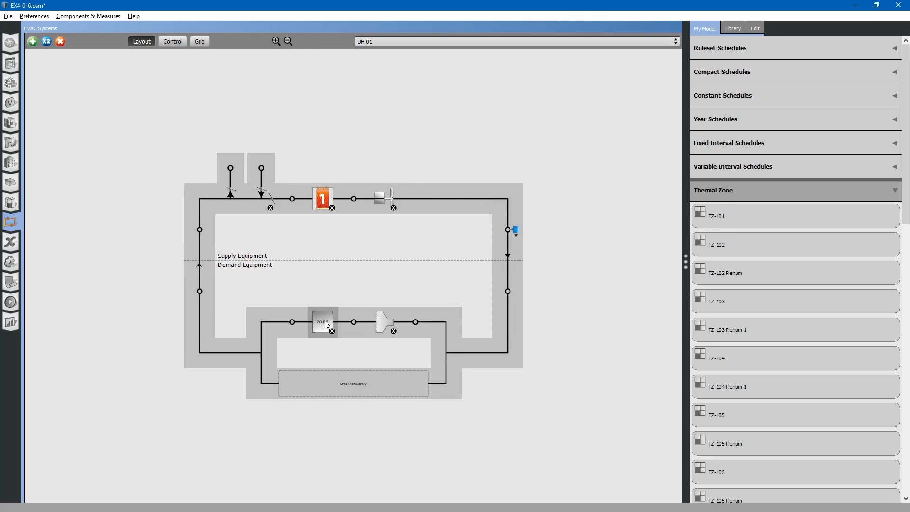
{"action": "mouse_move", "coordinate": [324, 322]}
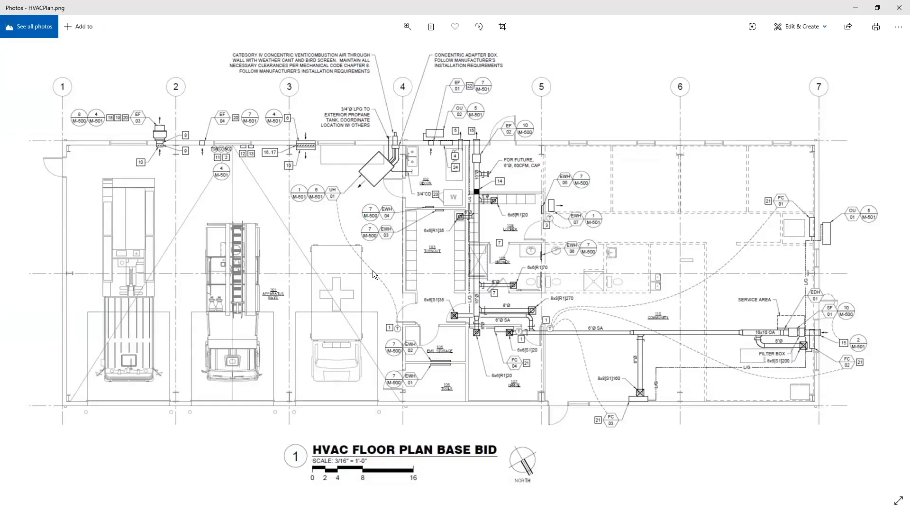
{"action": "mouse_move", "coordinate": [370, 368]}
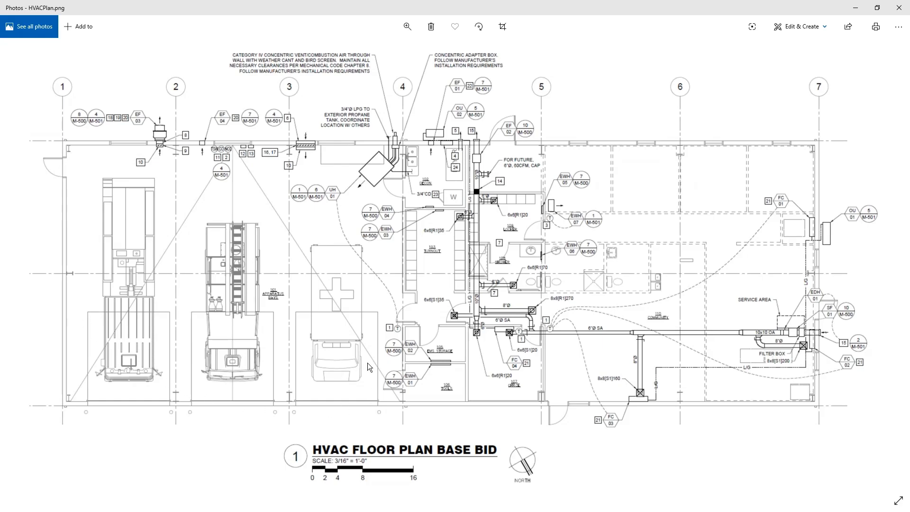
{"action": "mouse_move", "coordinate": [217, 329]}
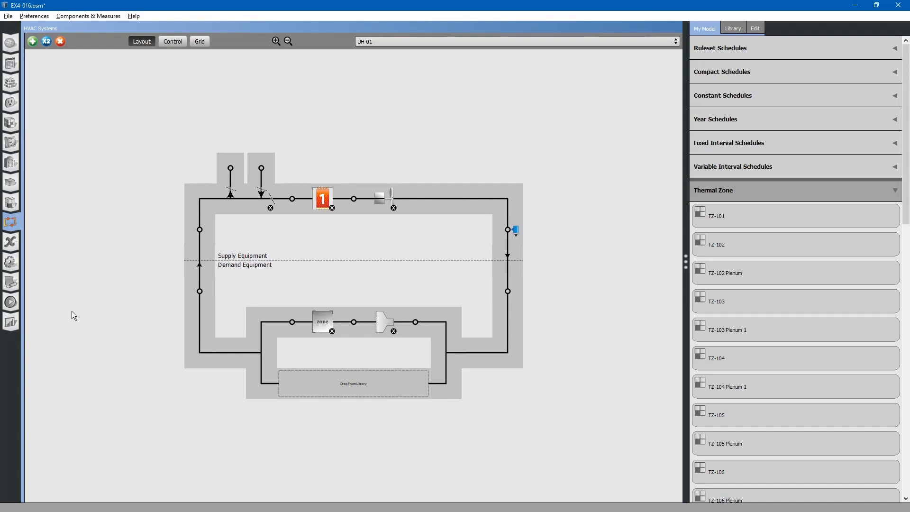
{"action": "mouse_move", "coordinate": [10, 301]}
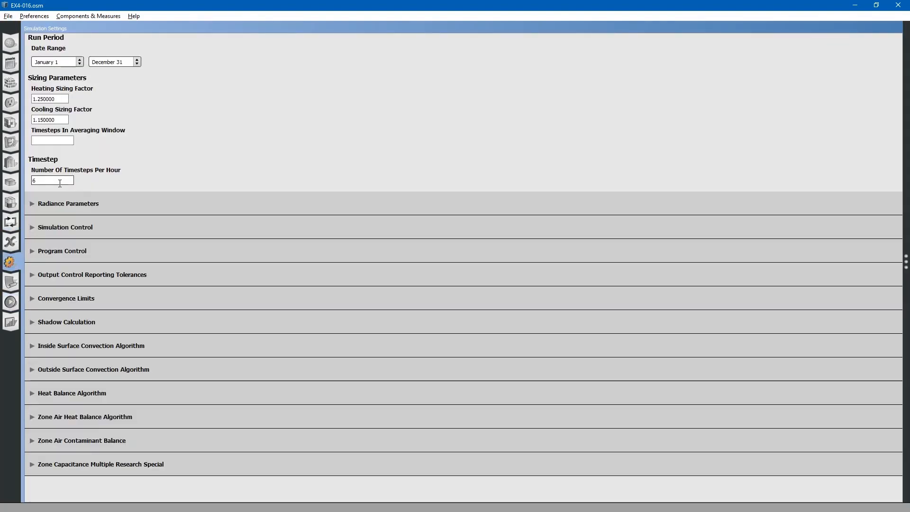
- Enter 1 timestep per hour and move to the Run Simulation page
{"action": "type", "text": "1"}
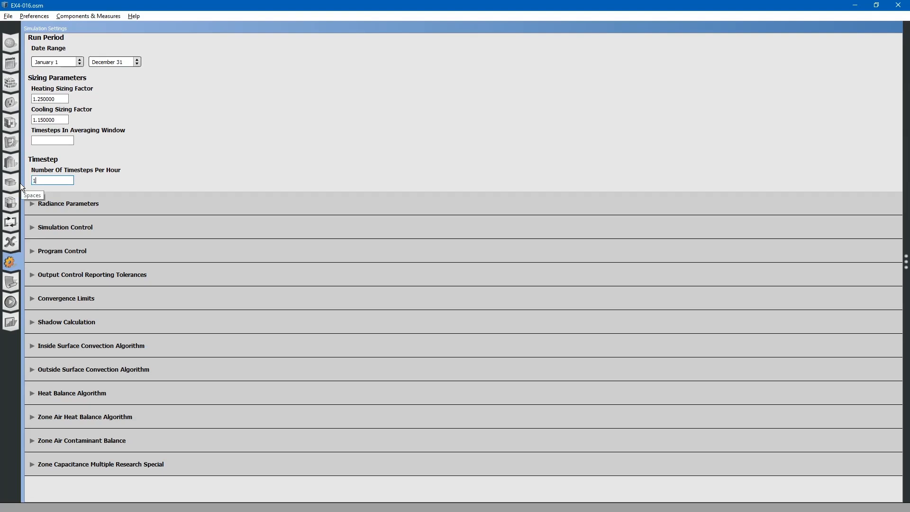
{"action": "left_click", "coordinate": [10, 301]}
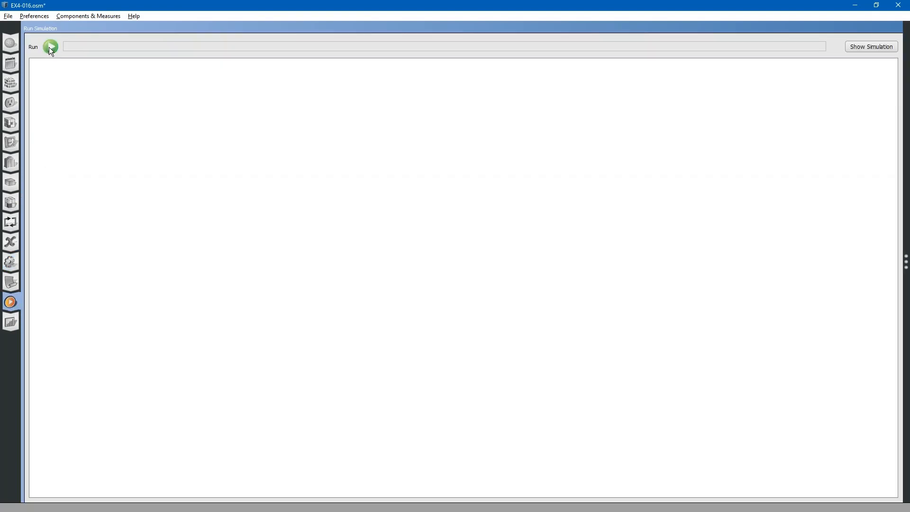
- Start the EnergyPlus simulation and let it run to 100% completion
{"action": "left_click", "coordinate": [50, 46]}
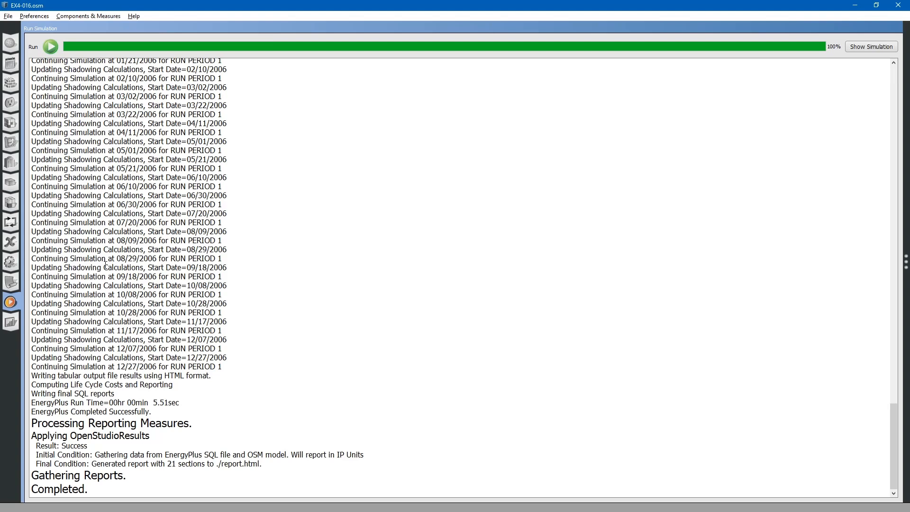
{"action": "mouse_move", "coordinate": [23, 229]}
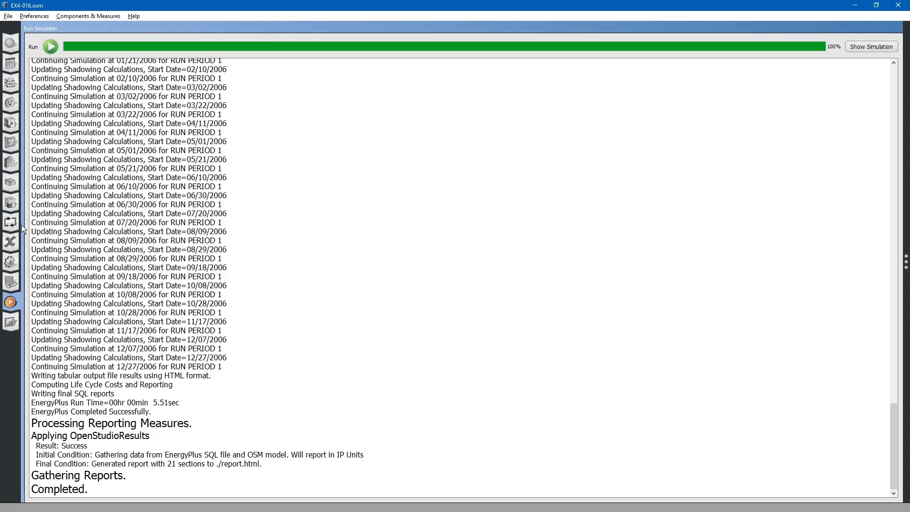
{"action": "mouse_move", "coordinate": [10, 202]}
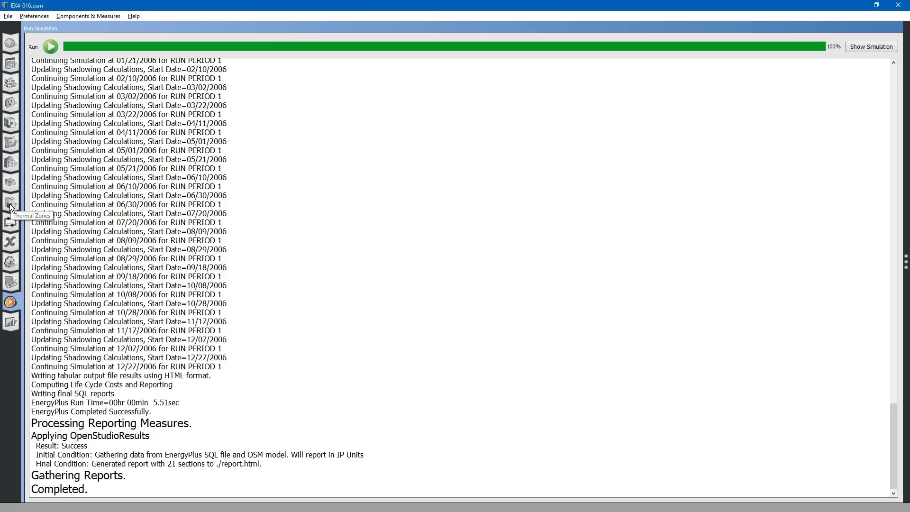
{"action": "mouse_move", "coordinate": [10, 204]}
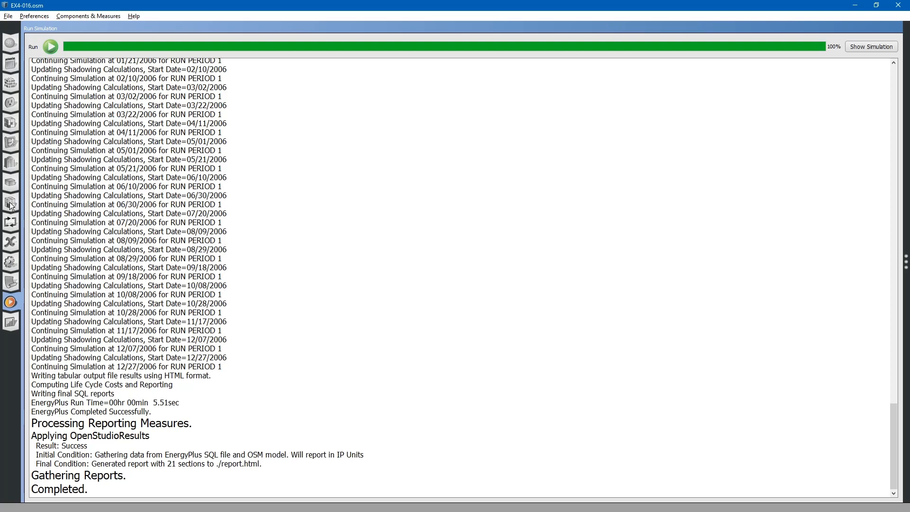
- Show the thermal zones table where TZ-101 lists UH-01, EF-03 and the no-reheat terminal
{"action": "left_click", "coordinate": [10, 204]}
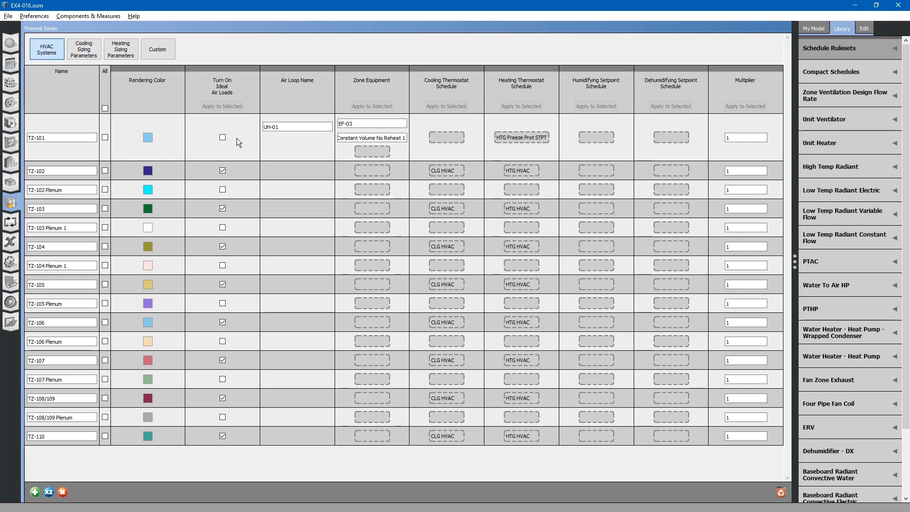
{"action": "mouse_move", "coordinate": [222, 137]}
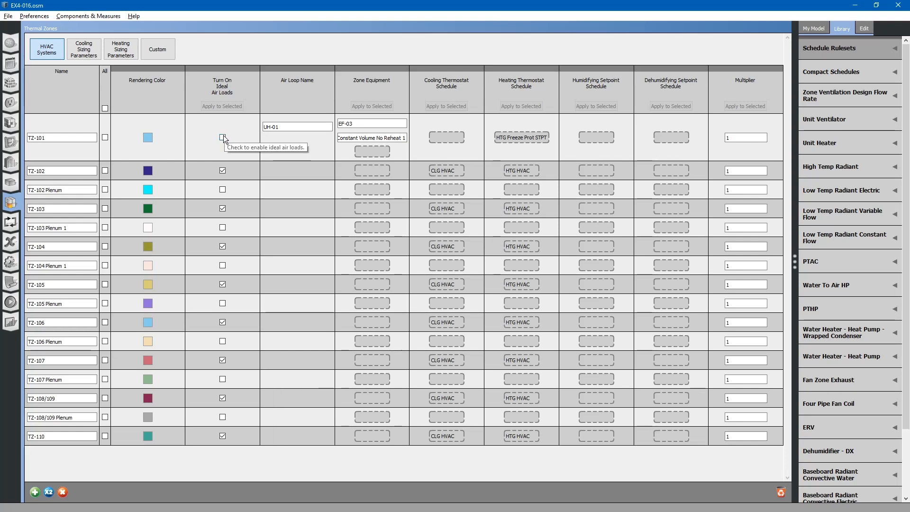
{"action": "mouse_move", "coordinate": [221, 139]}
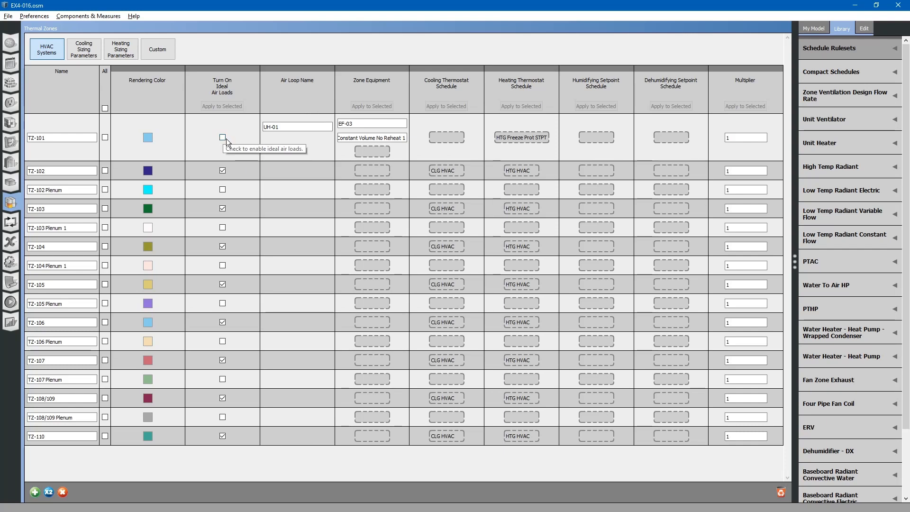